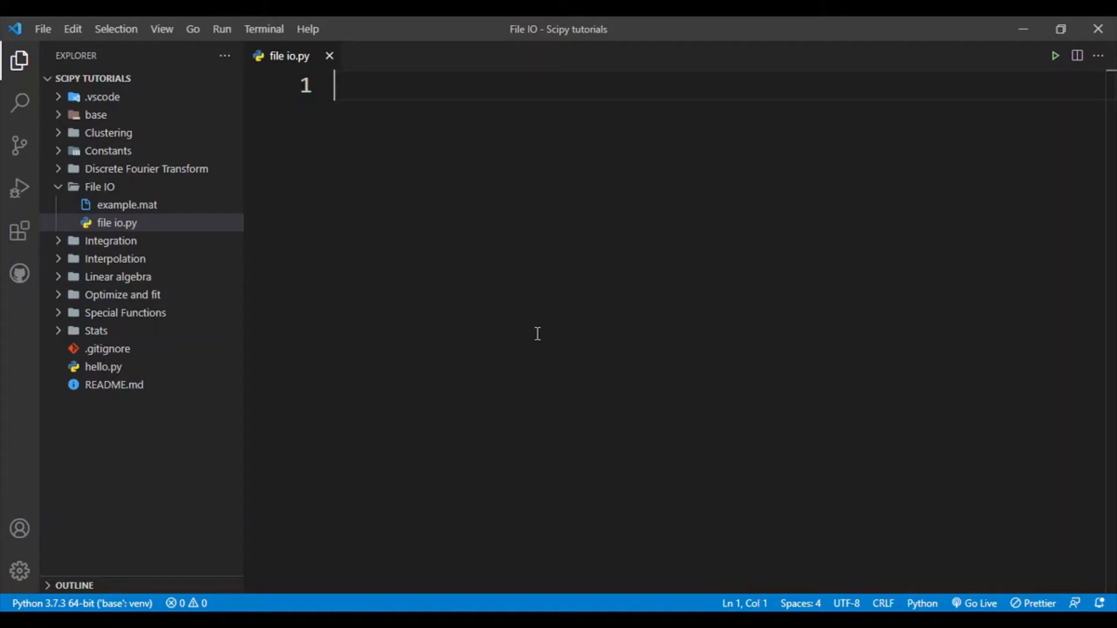
pyautogui.moveTo(327, 192)
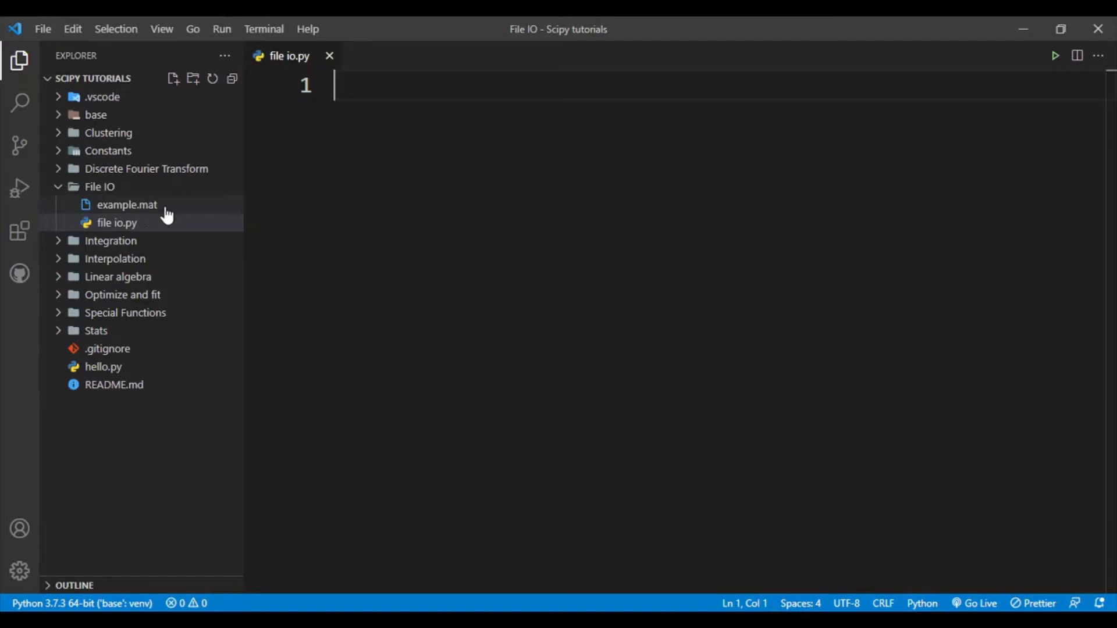
pyautogui.moveTo(177, 208)
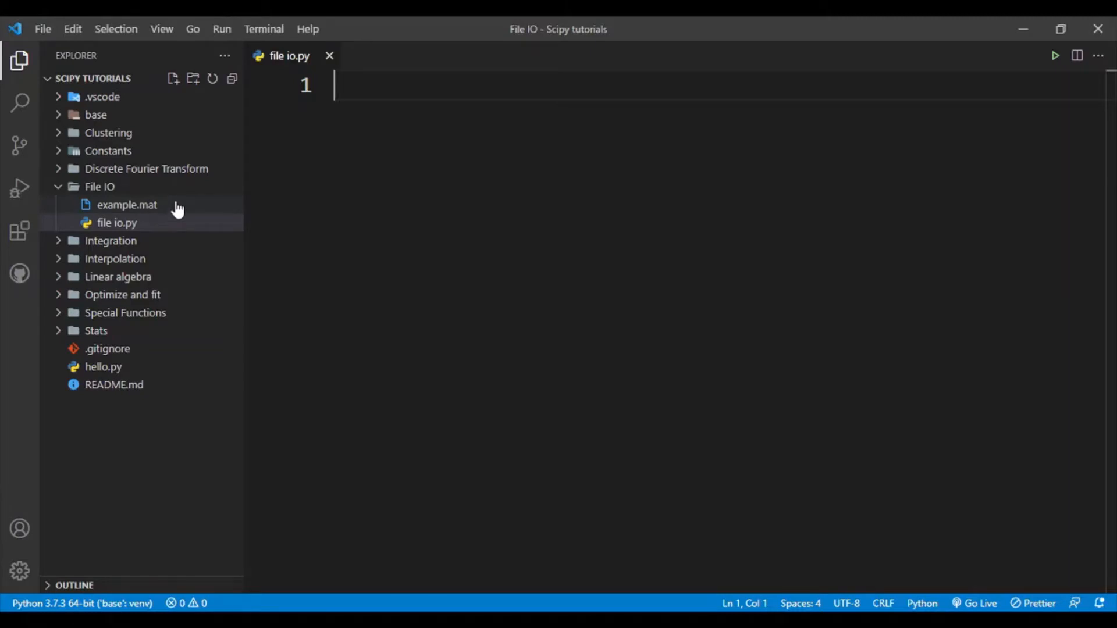
pyautogui.moveTo(188, 222)
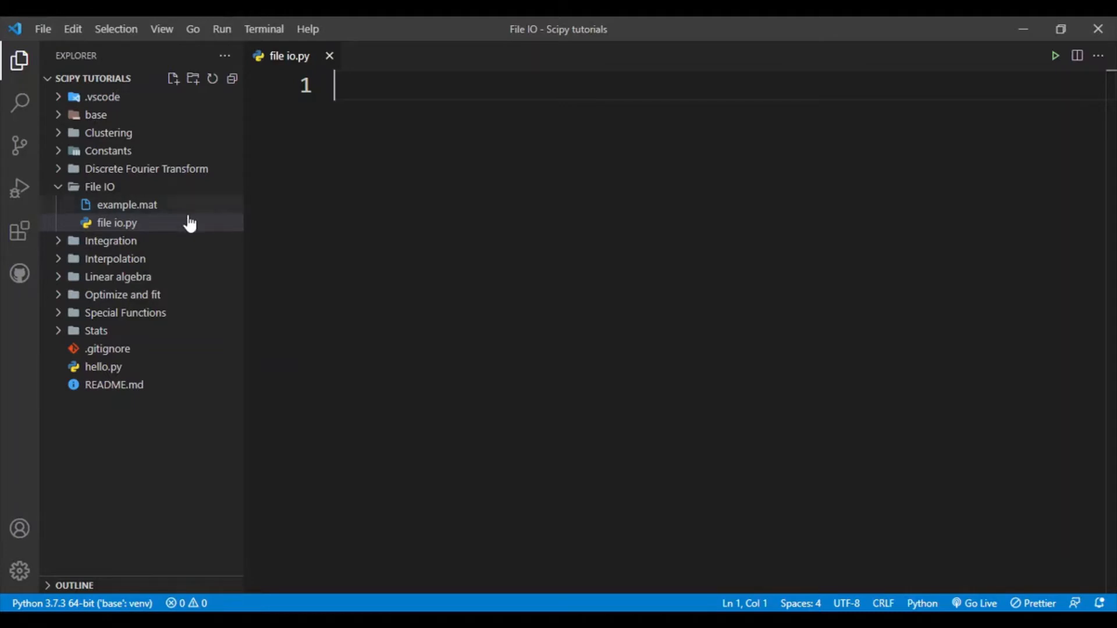
pyautogui.moveTo(239, 203)
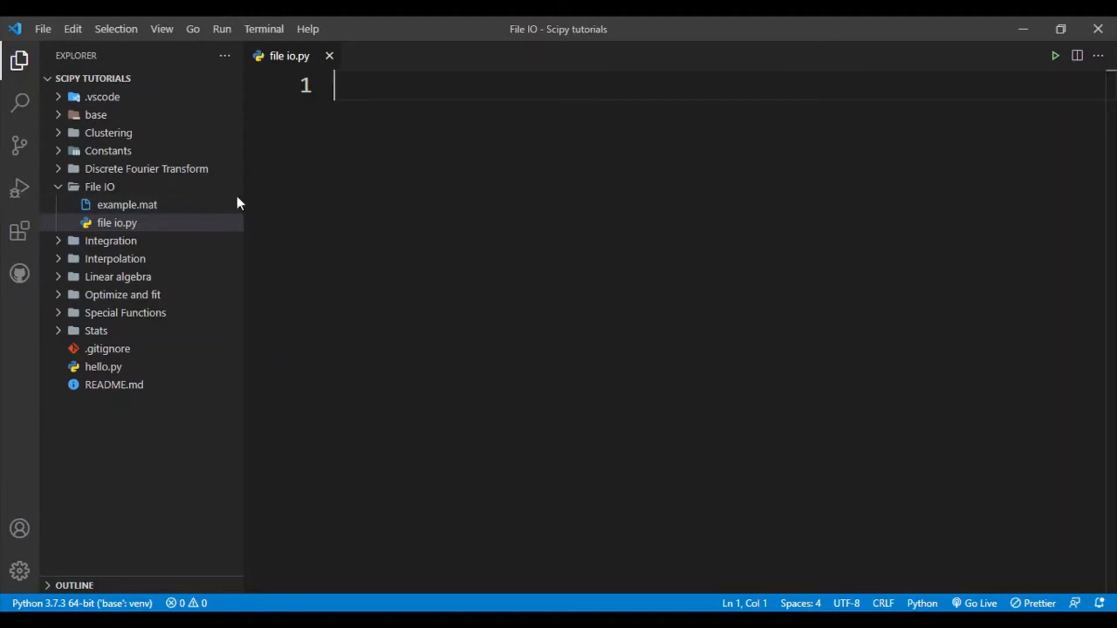
# Preview example.mat, delete it from the File IO folder, and refresh the folder view
pyautogui.click(117, 222)
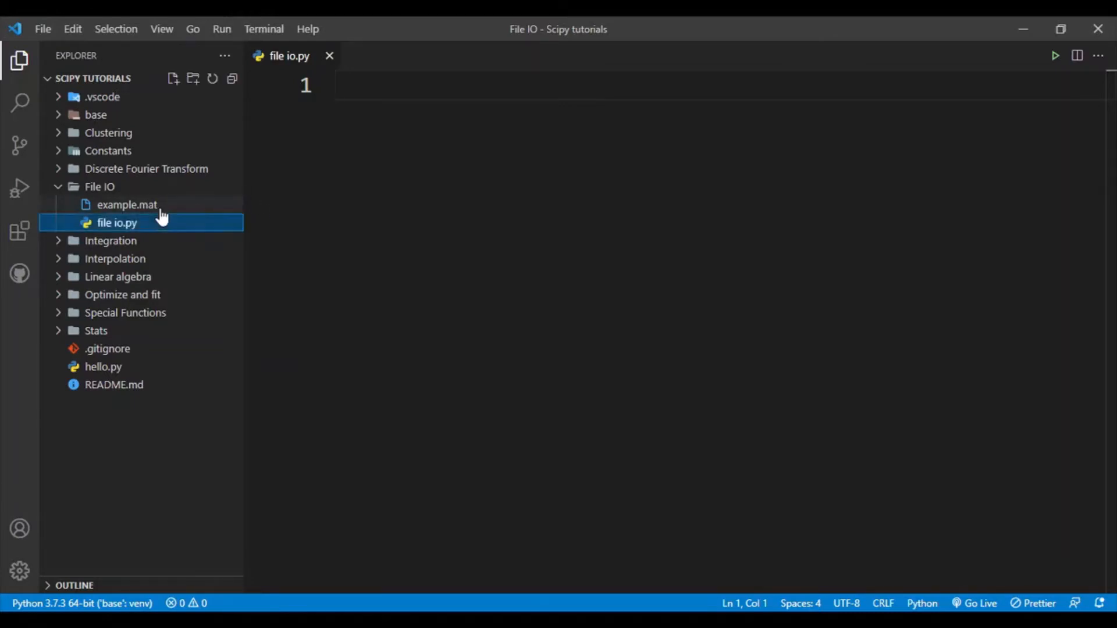
pyautogui.doubleClick(127, 205)
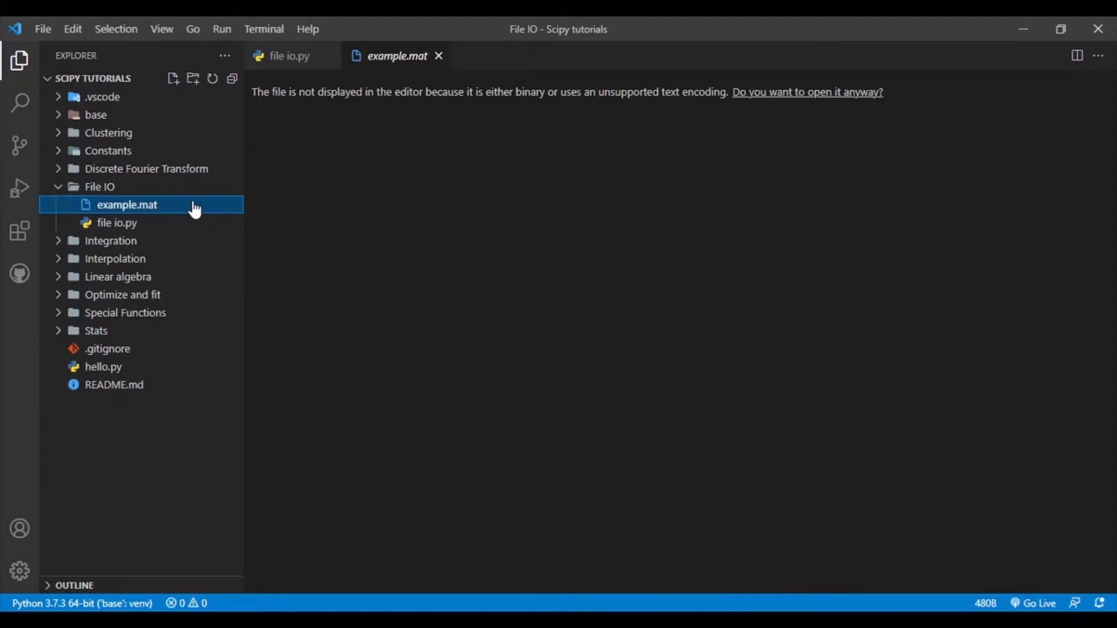
pyautogui.click(439, 56)
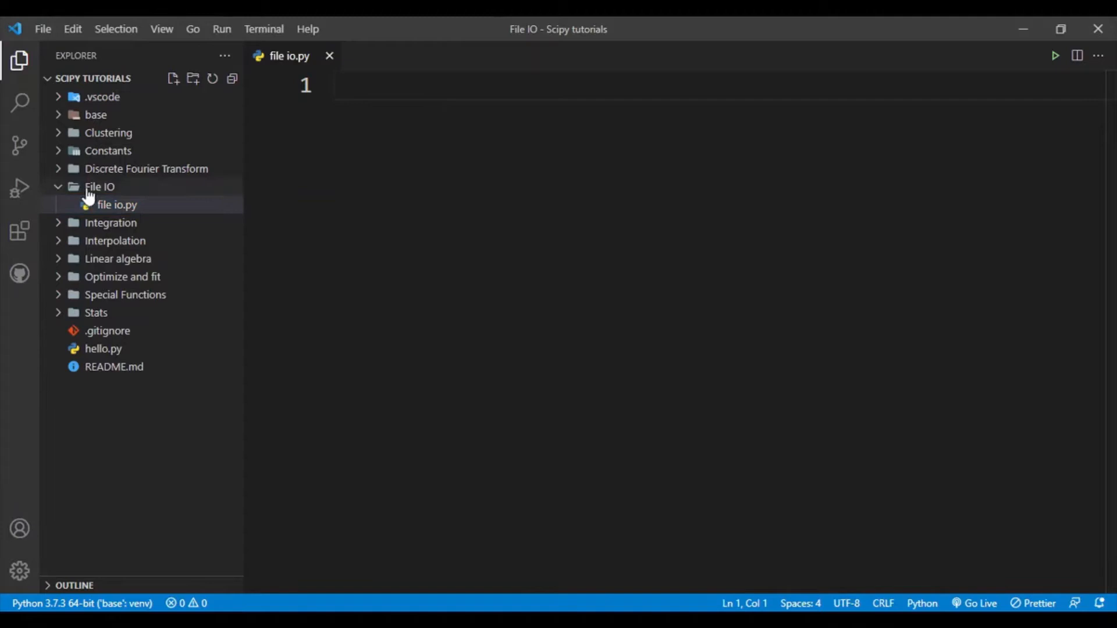
pyautogui.click(99, 186)
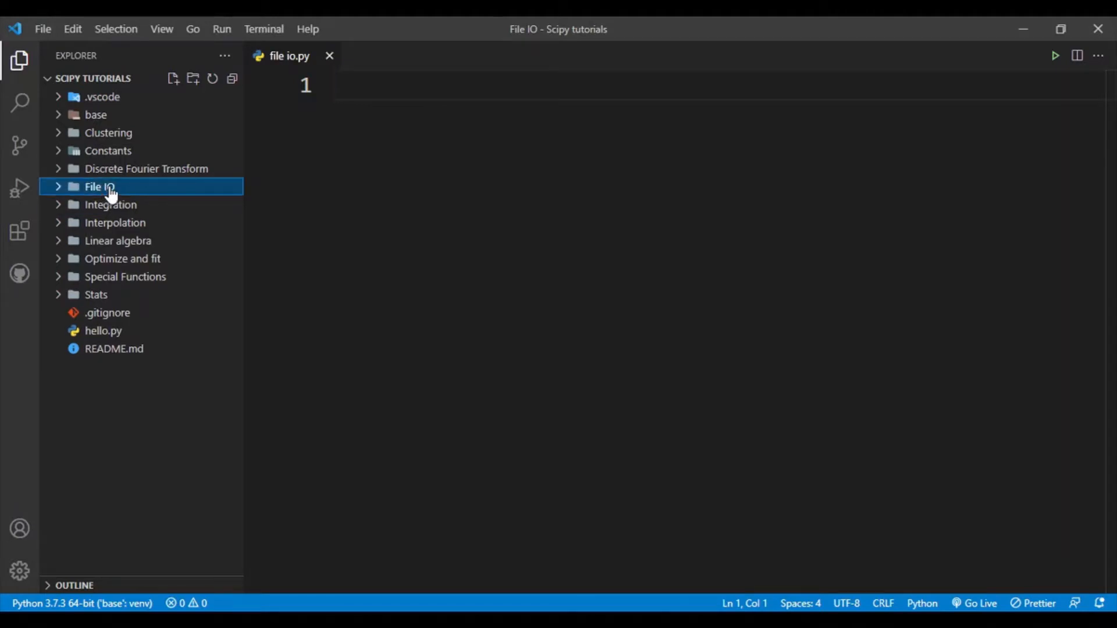
pyautogui.click(100, 186)
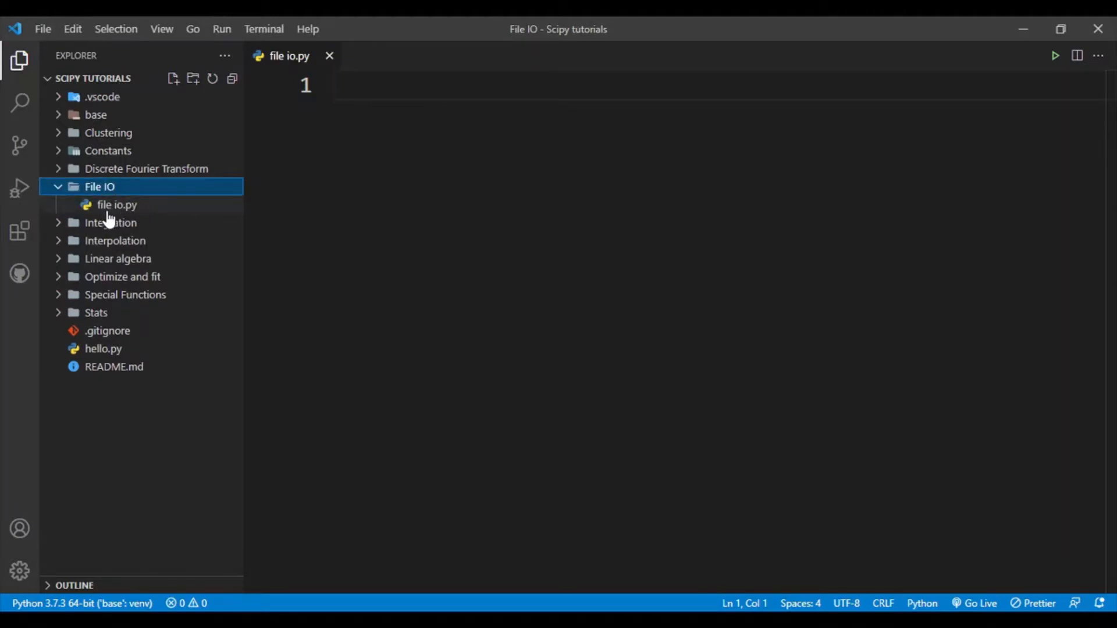
pyautogui.click(370, 85)
pyautogui.write('impo')
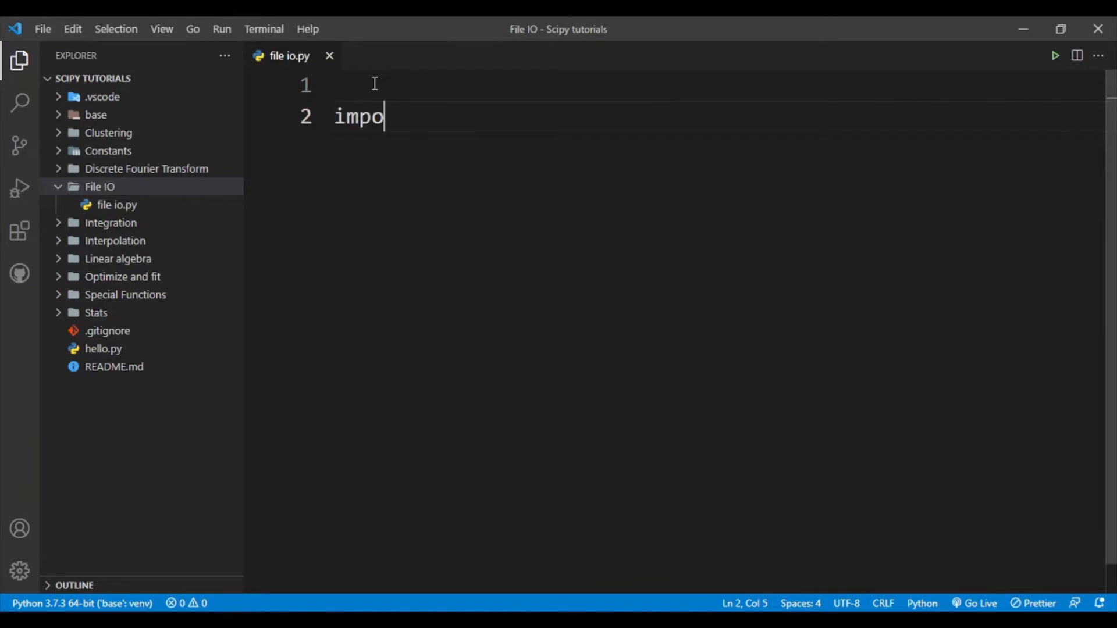
# Import scipy.io as sio and numpy as np at the top of file io.py
pyautogui.write('rt sci')
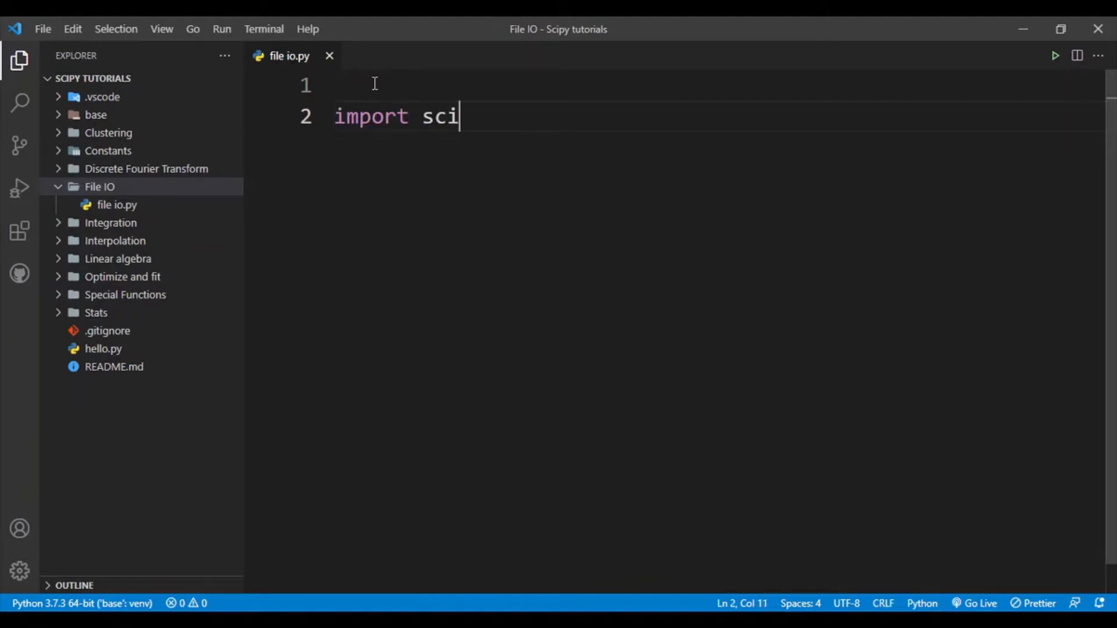
pyautogui.write('py.io')
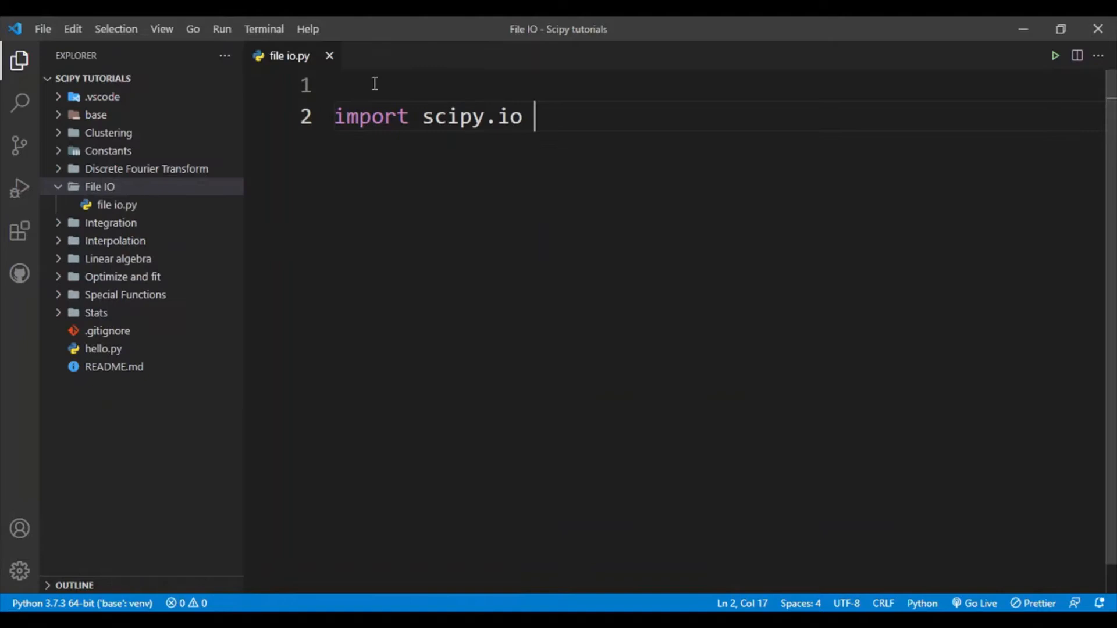
pyautogui.write('as sio')
pyautogui.click(718, 85)
pyautogui.write('imp')
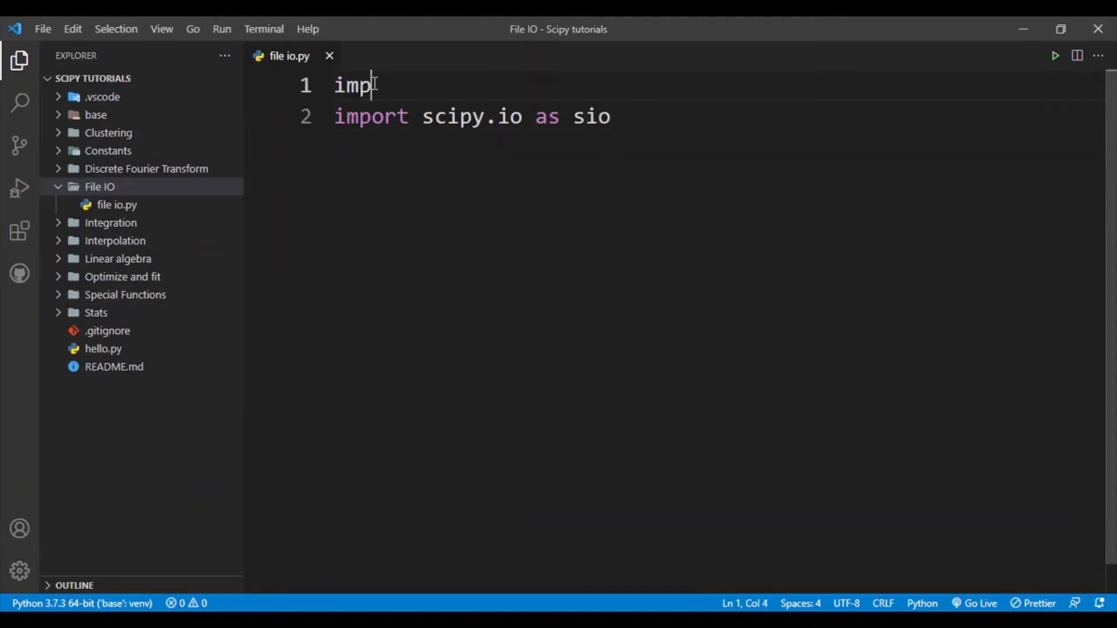
pyautogui.write('ort nump')
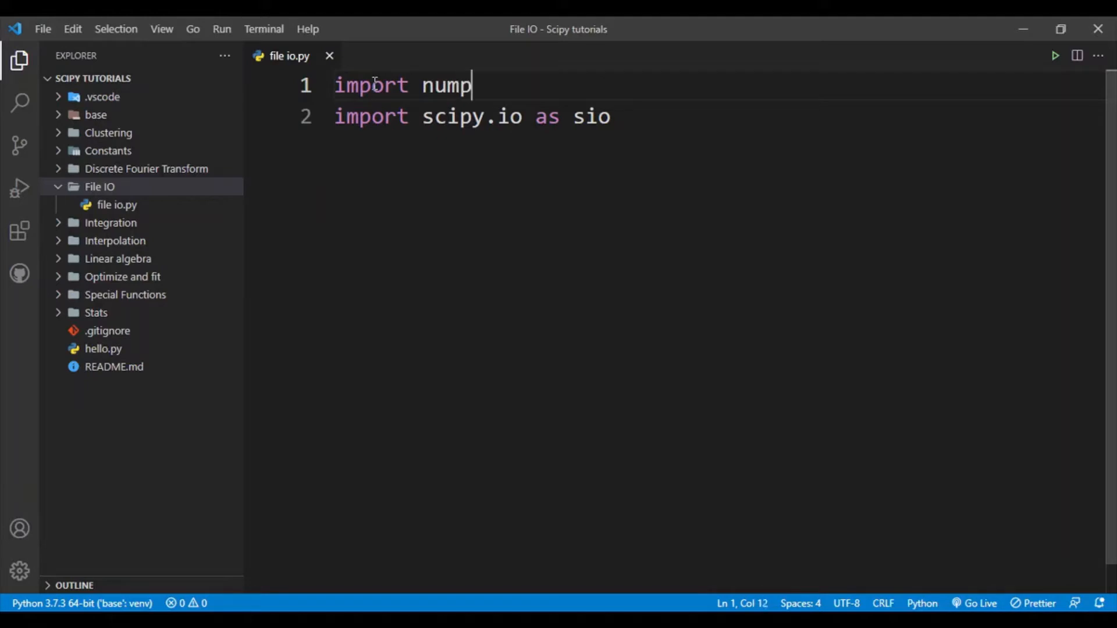
pyautogui.write('y as np')
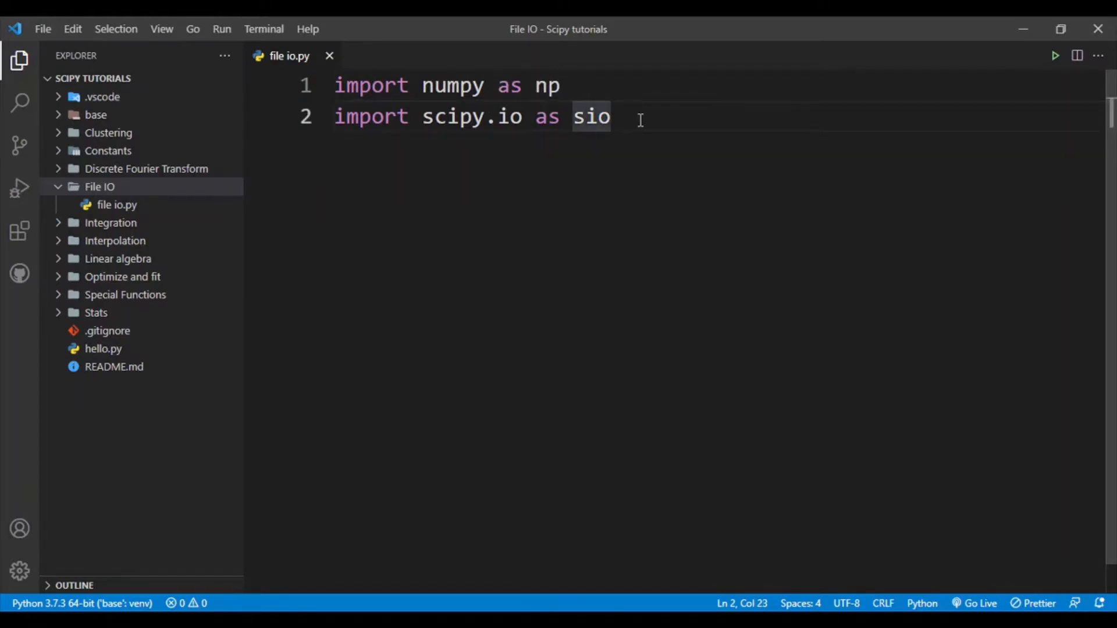
pyautogui.press('Enter')
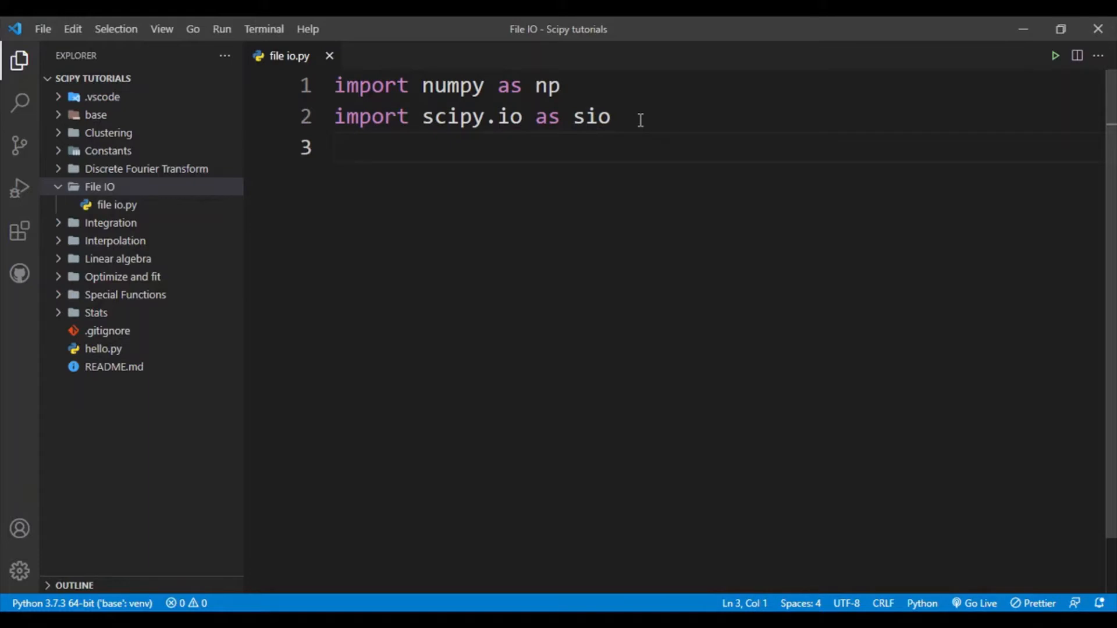
# Add 'from pprint import pprint' and leave blank lines below the imports
pyautogui.write('from pp')
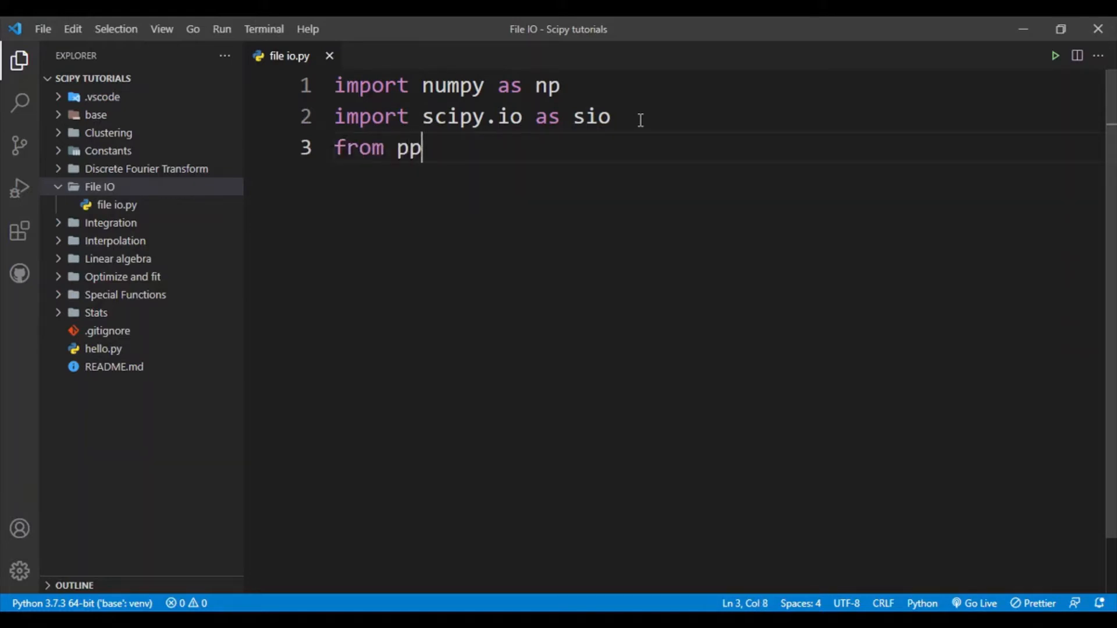
pyautogui.write('rint')
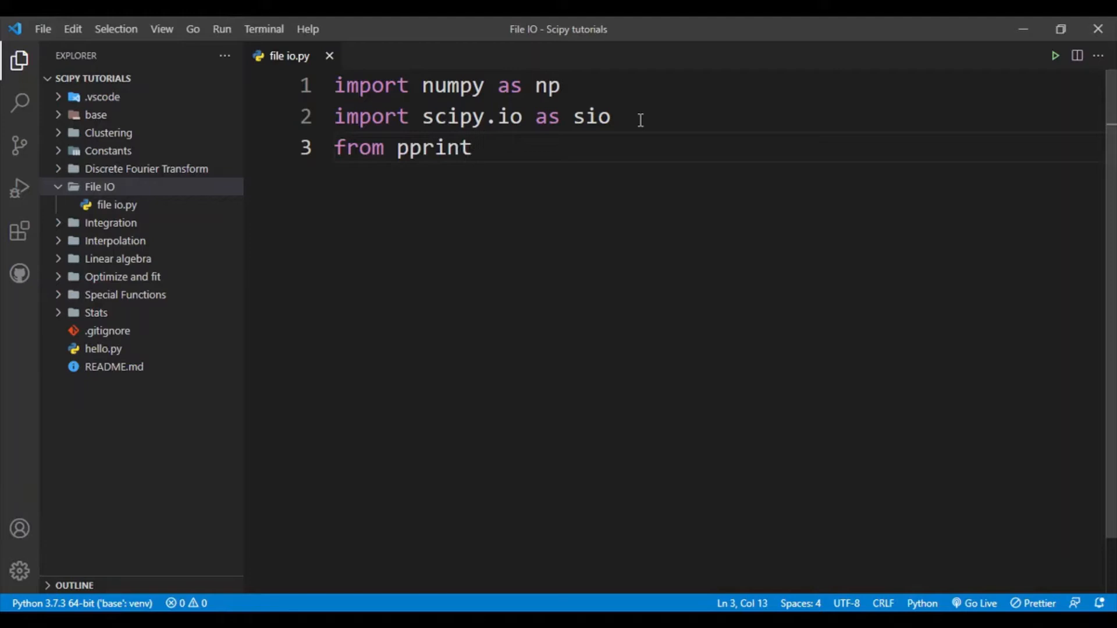
pyautogui.write('import')
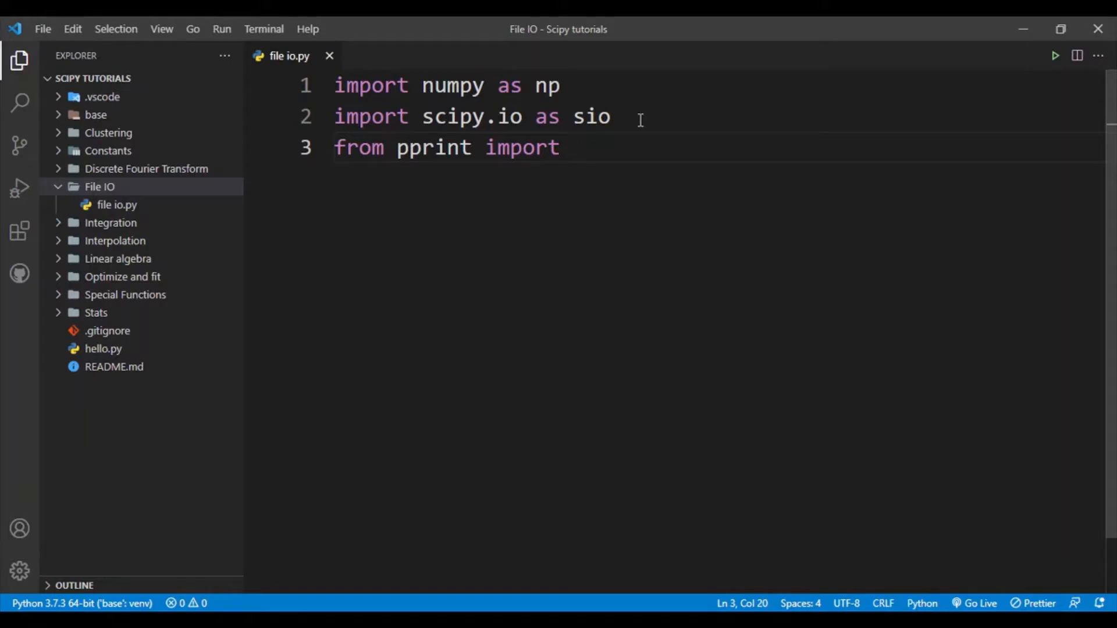
pyautogui.write('pprint')
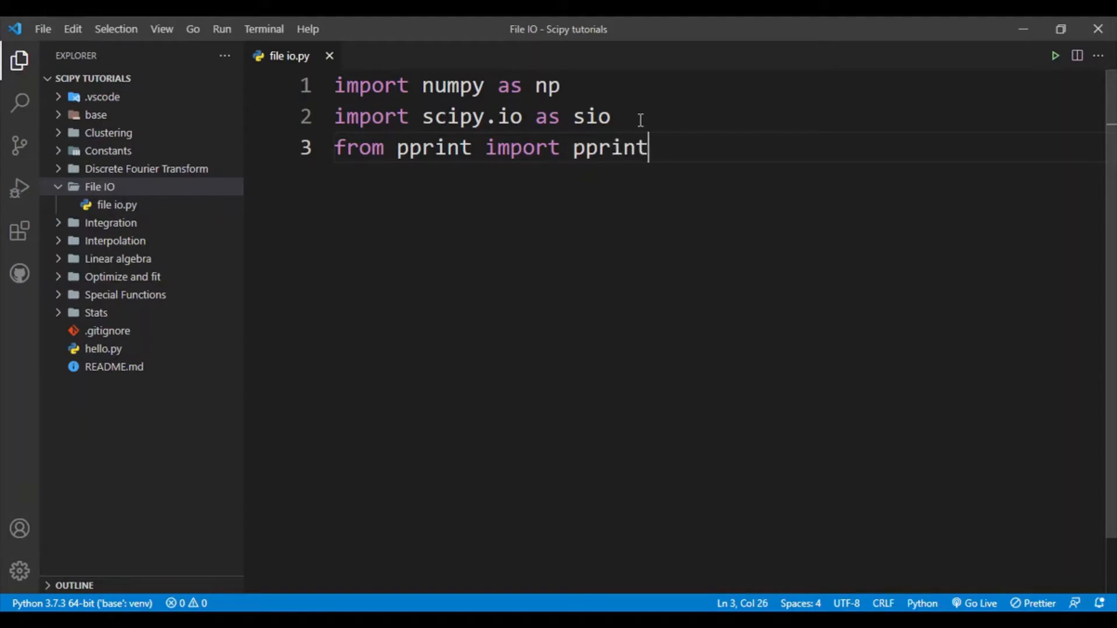
pyautogui.press('Enter')
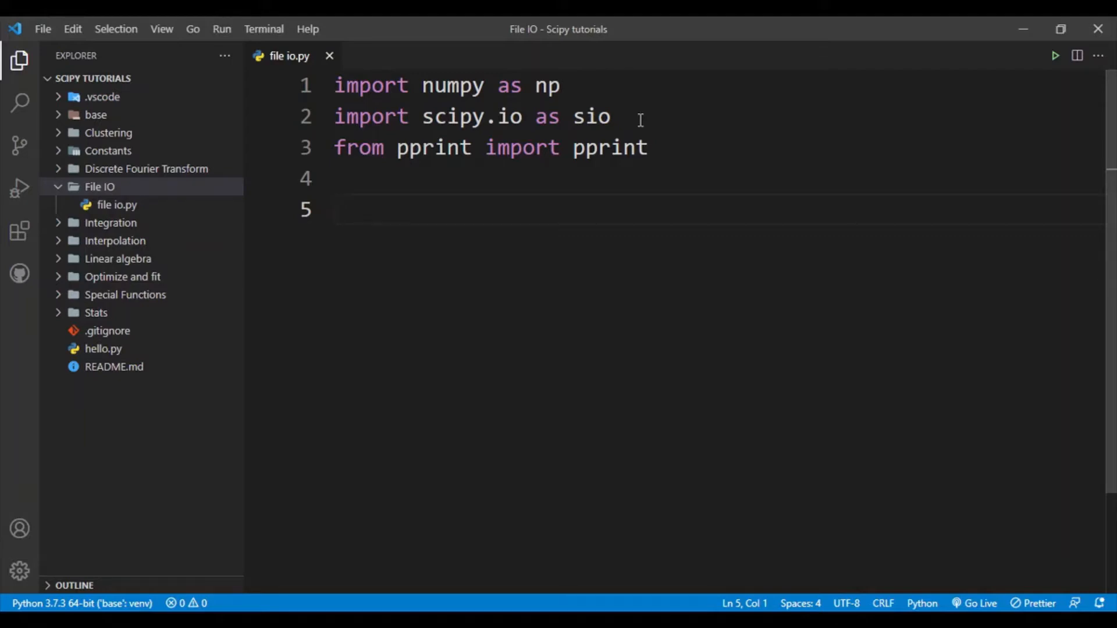
# Define array1 = np.array([[1, 2, 3], [4, 5, 6]])
pyautogui.write('array1 = np')
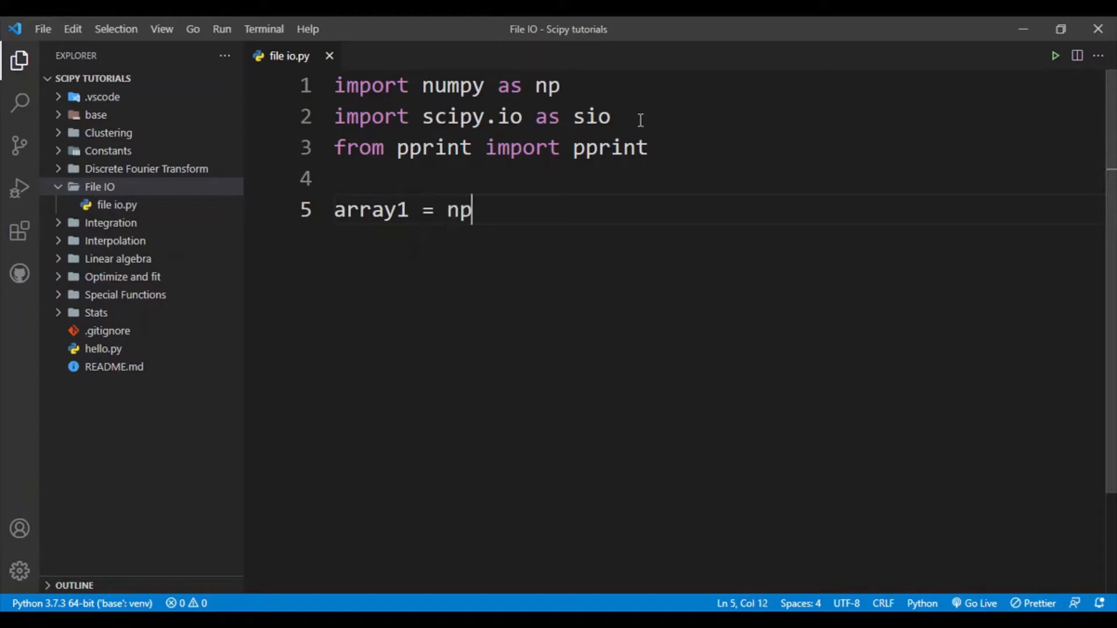
pyautogui.write('.array')
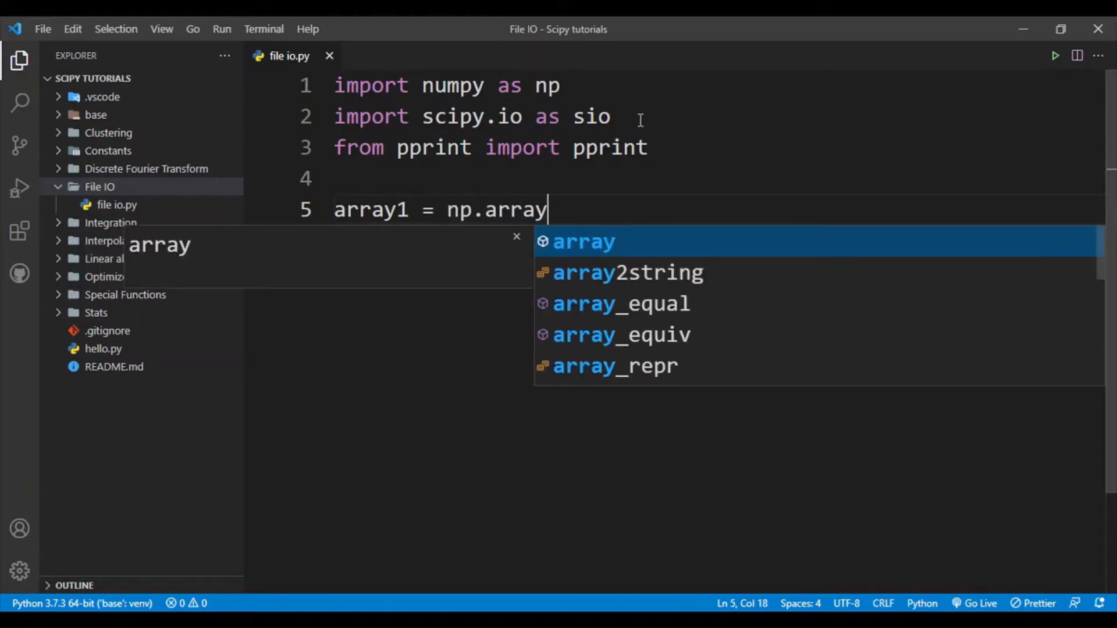
pyautogui.write('([')
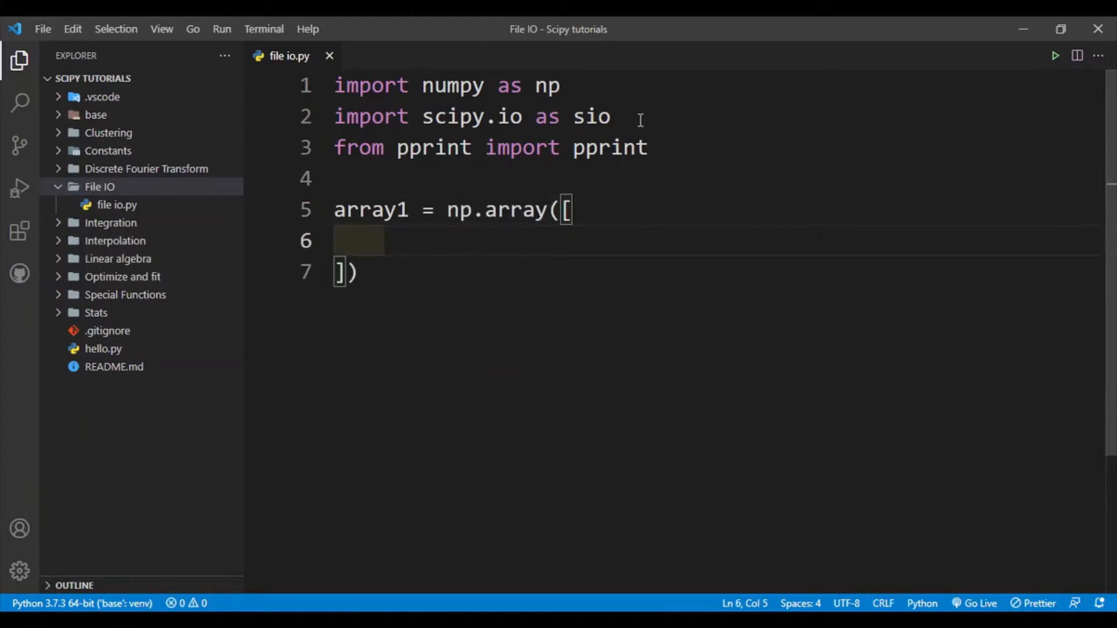
pyautogui.write('[')
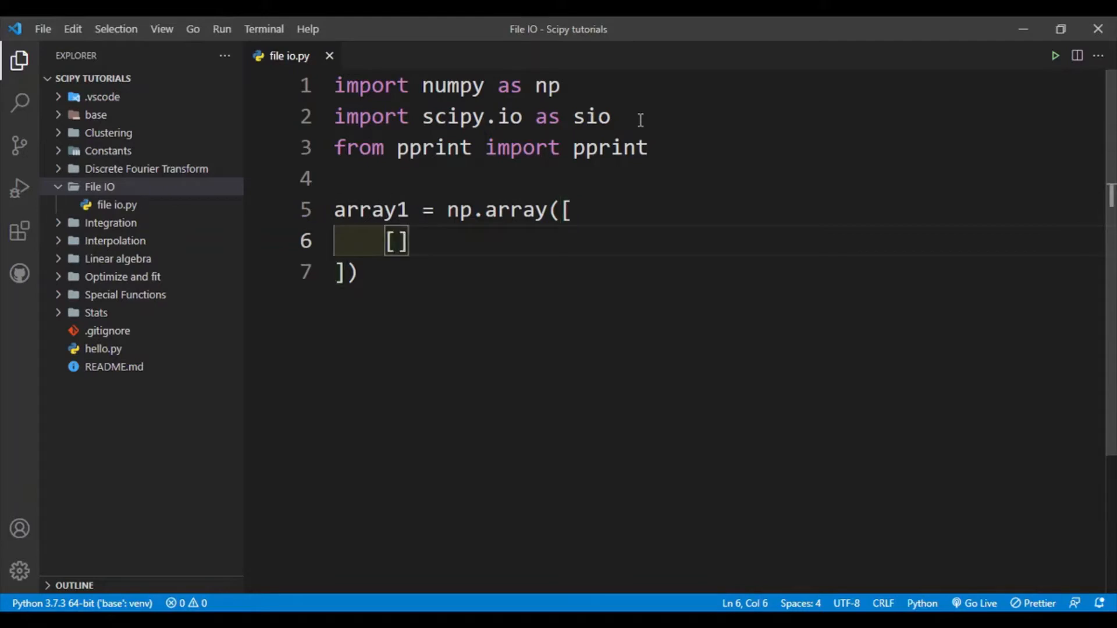
pyautogui.write('1, 2, 3],')
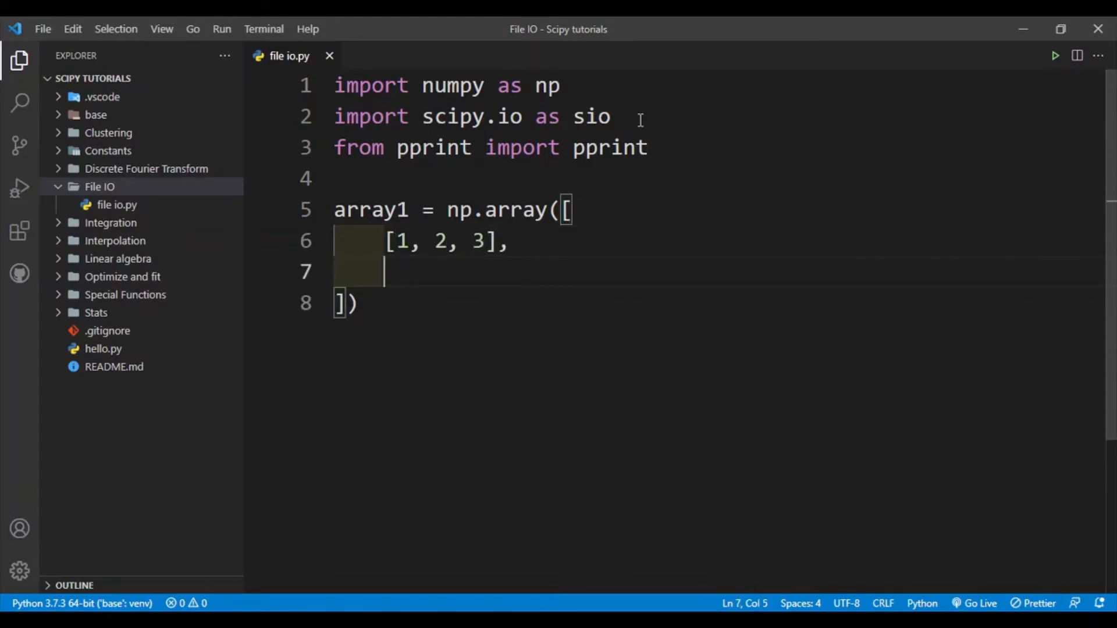
pyautogui.write('[4, 5, 6]')
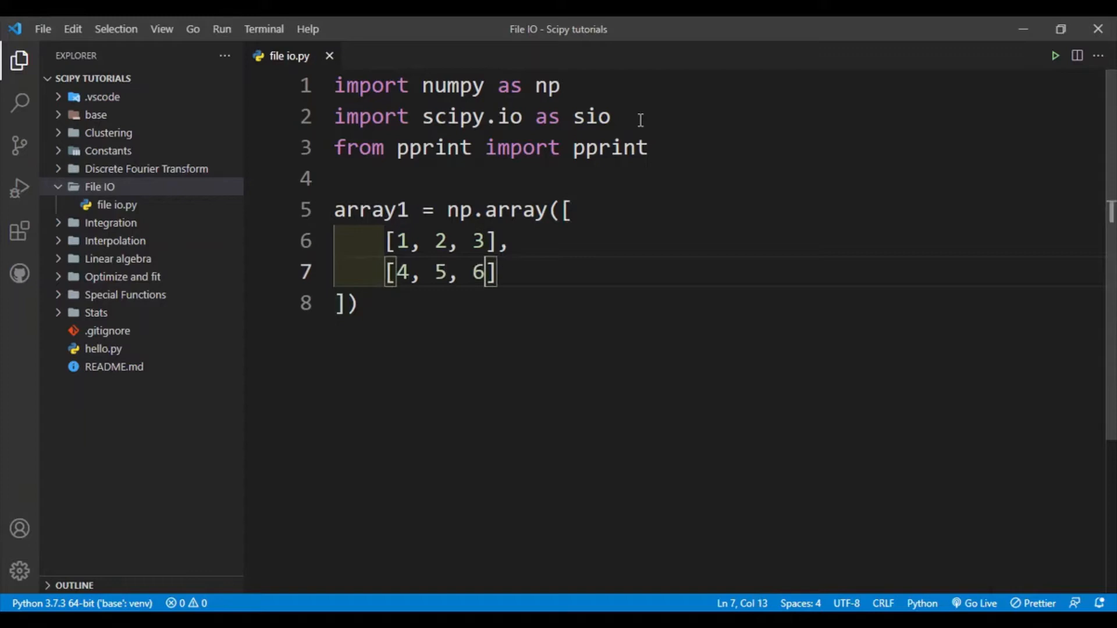
# Define array2 = np.ones((5, 5)) beneath array1
pyautogui.write('array2 =')
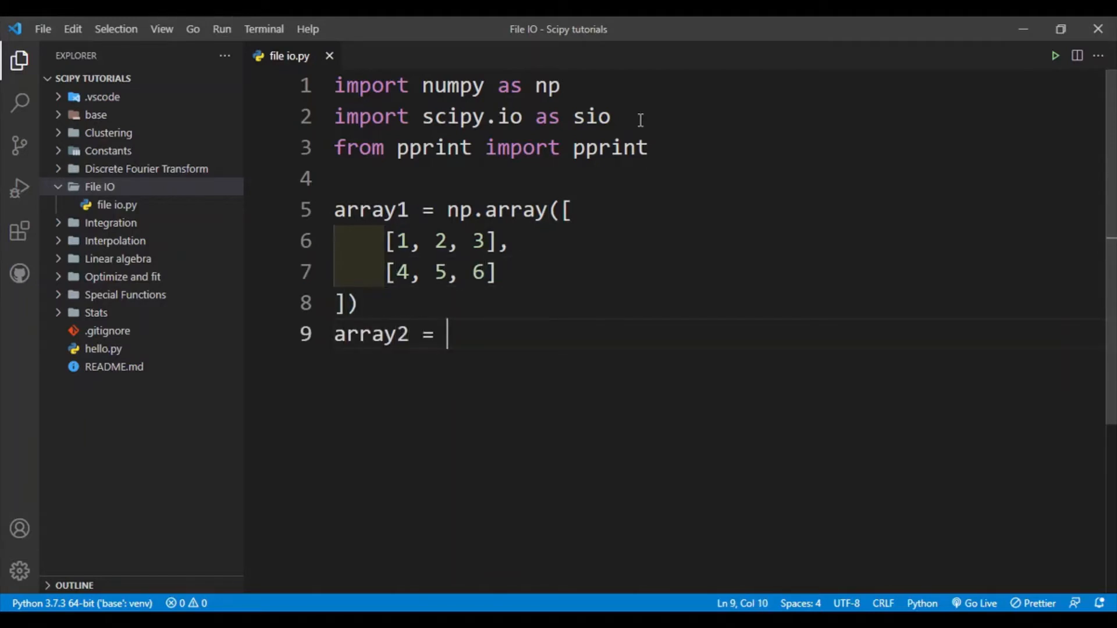
pyautogui.write('np.ones')
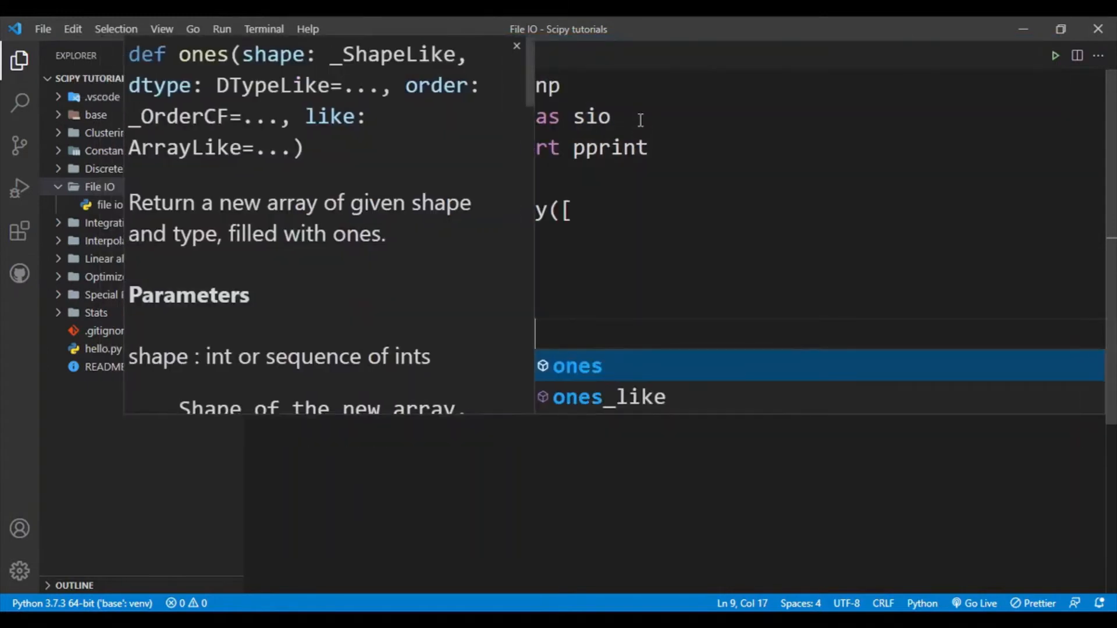
pyautogui.write('((')
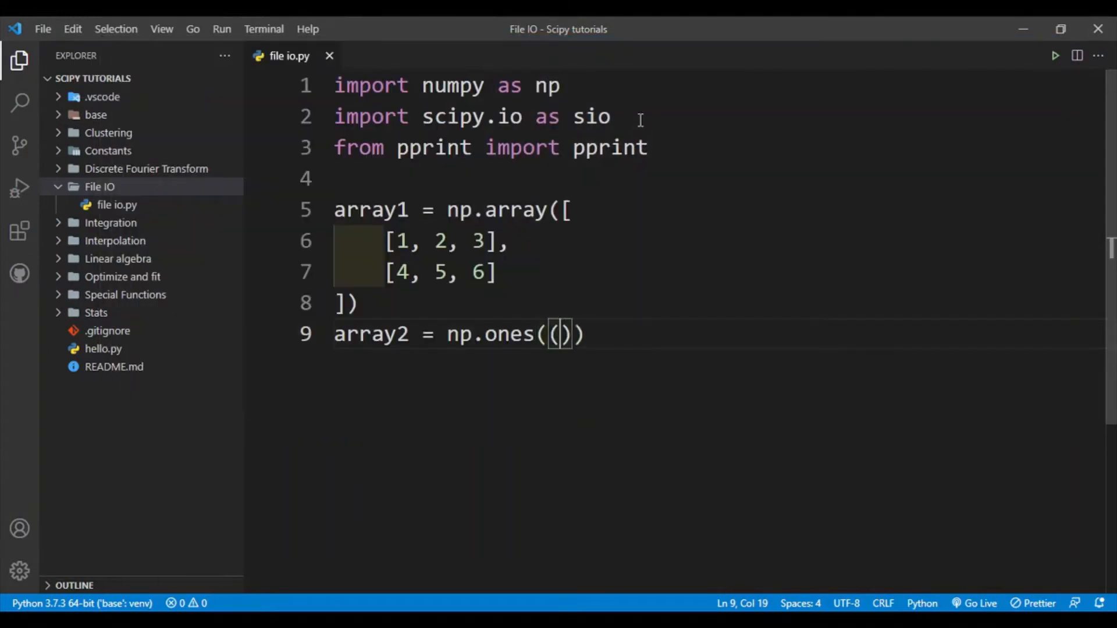
pyautogui.write('5, 5')
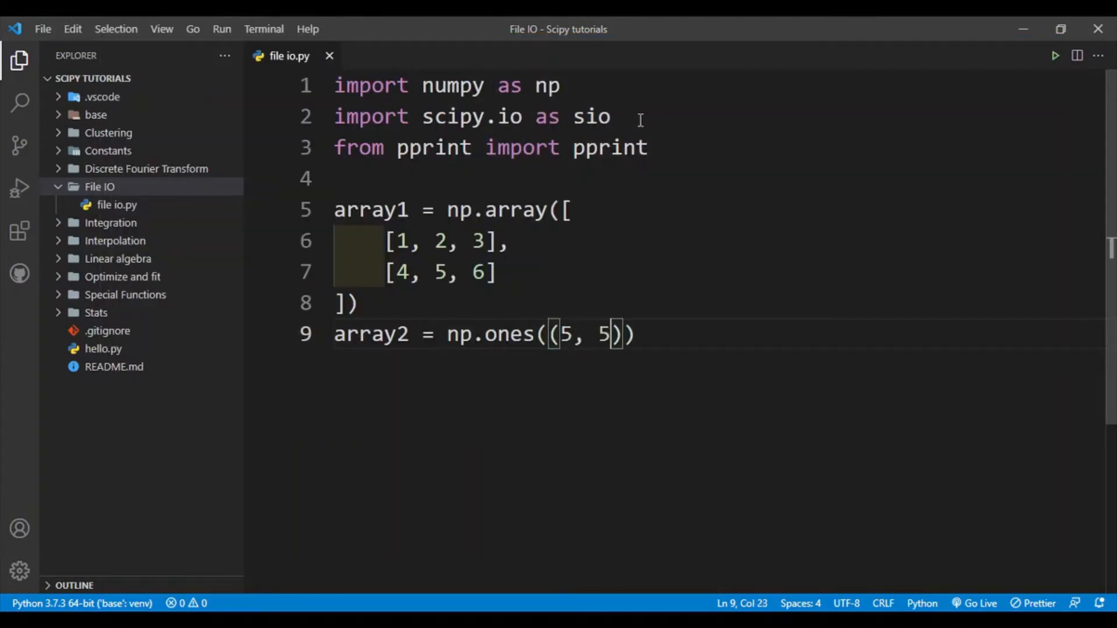
pyautogui.press('Enter')
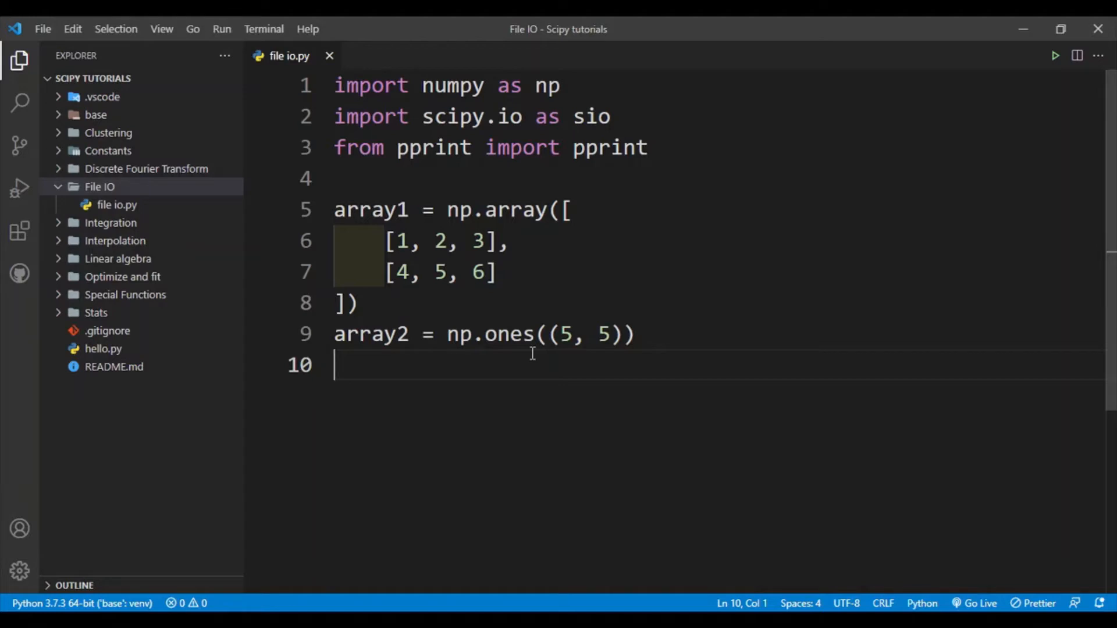
# Build data_dictionary mapping "array1" to array1 and "array2" to array2
pyautogui.write('data_di')
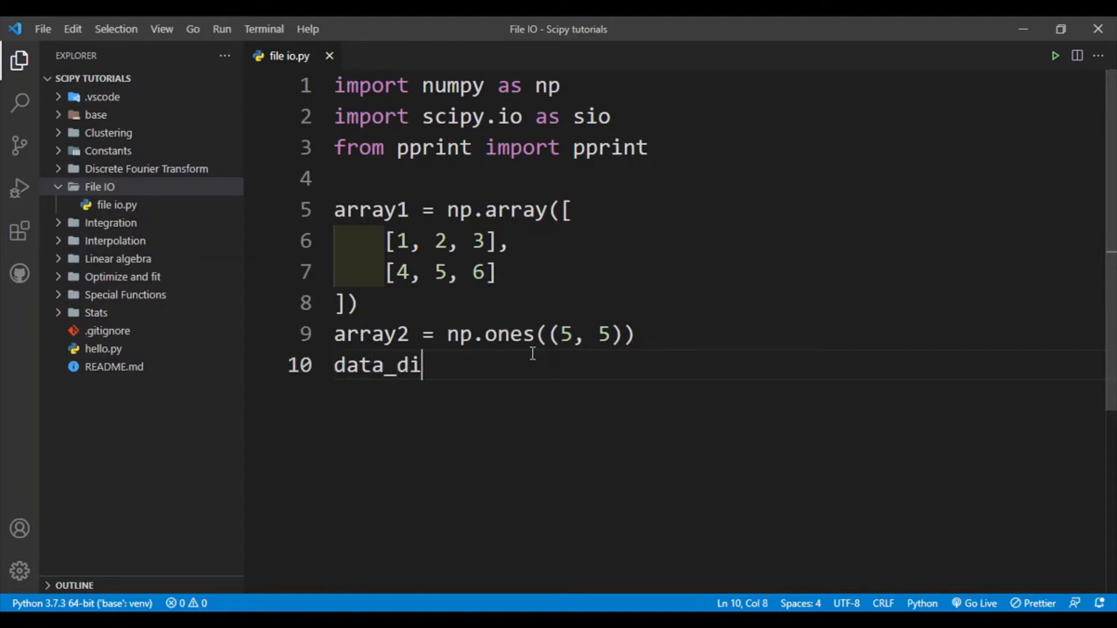
pyautogui.write('ctionary =')
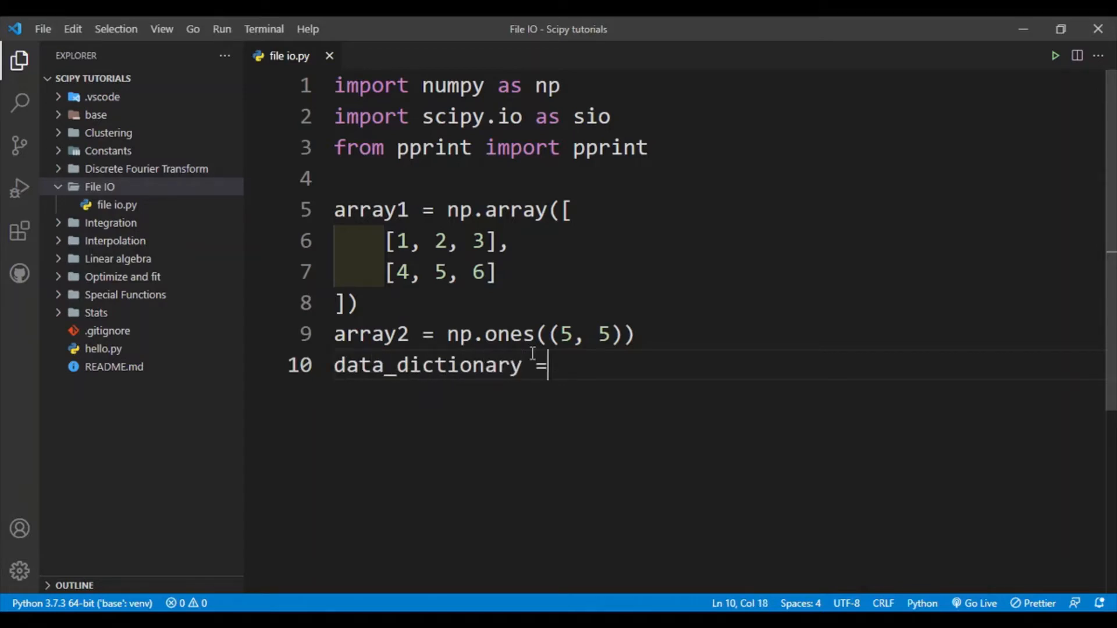
pyautogui.write('{')
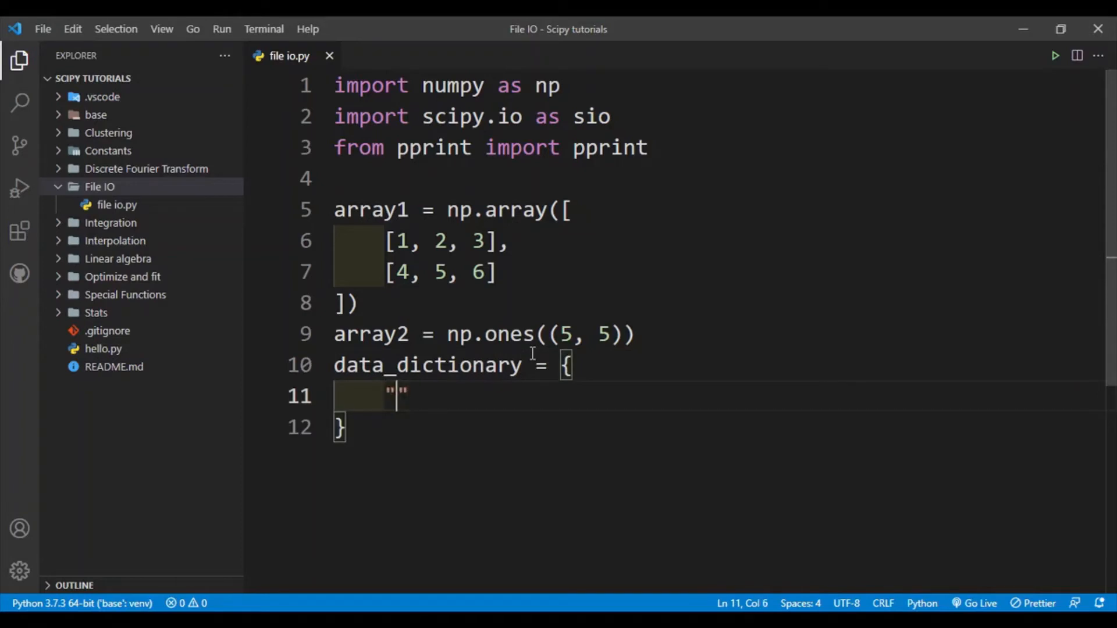
pyautogui.write('array1')
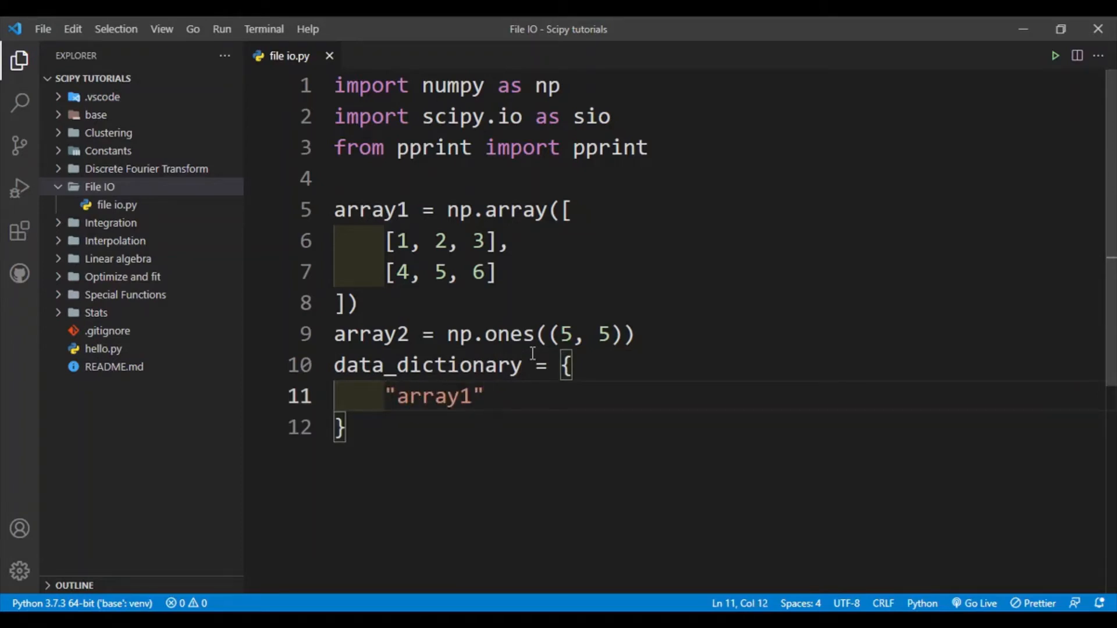
pyautogui.write(':')
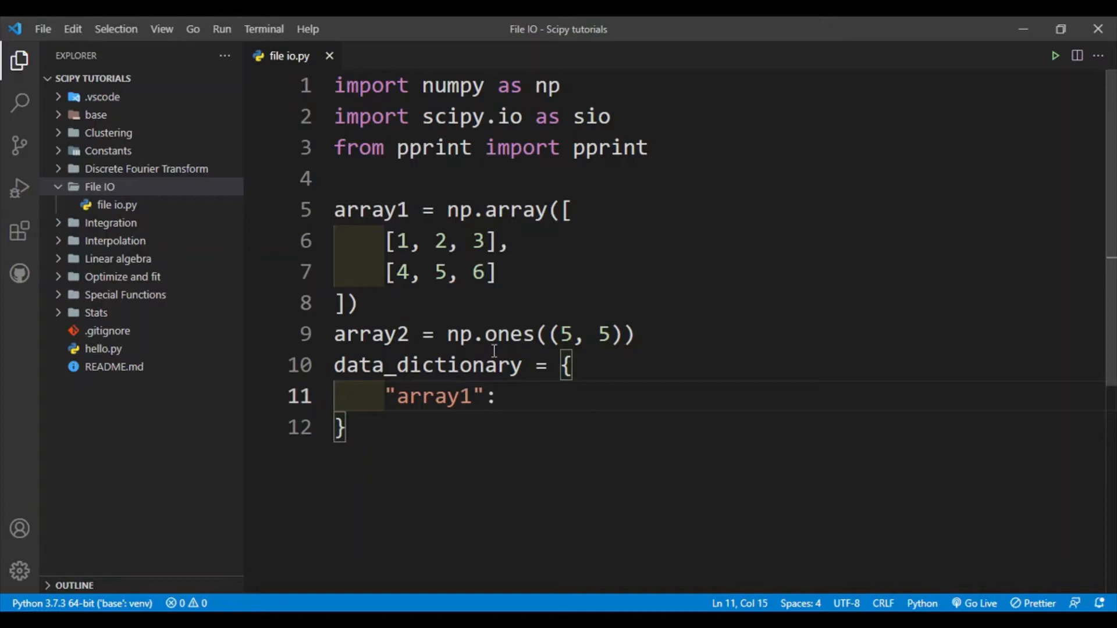
pyautogui.moveTo(527, 405)
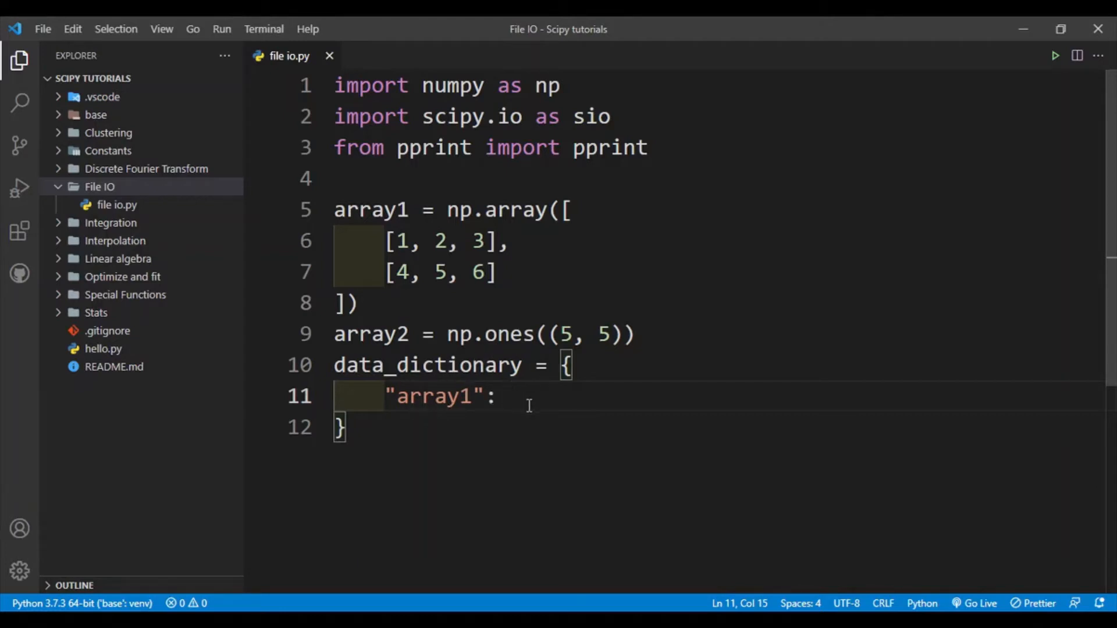
pyautogui.write('array1,')
pyautogui.write('"')
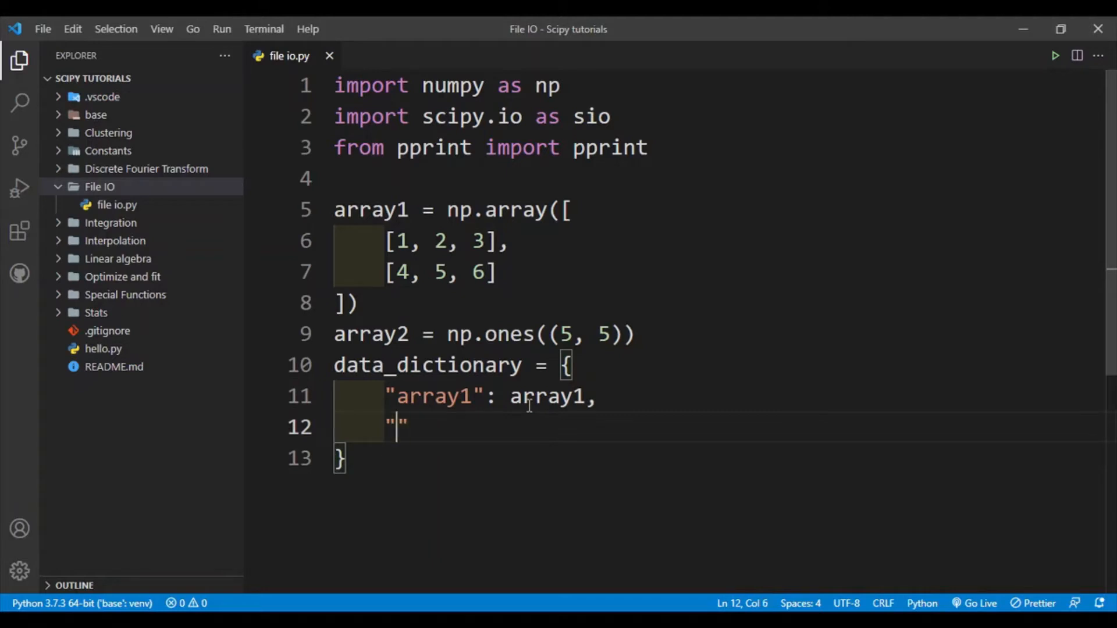
pyautogui.write('array2')
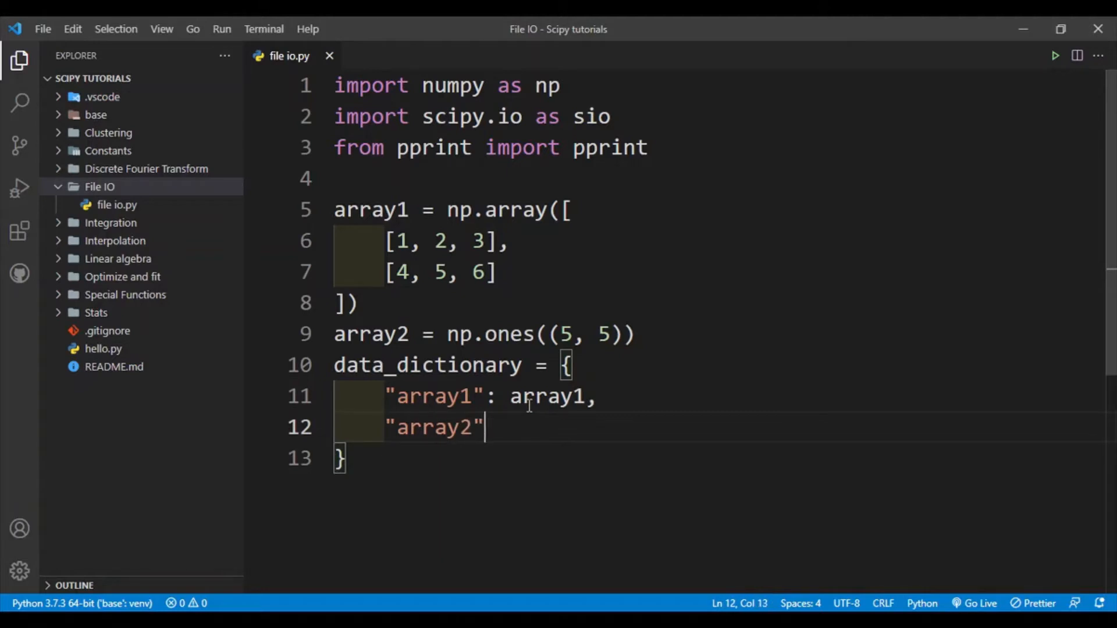
pyautogui.write(': array2')
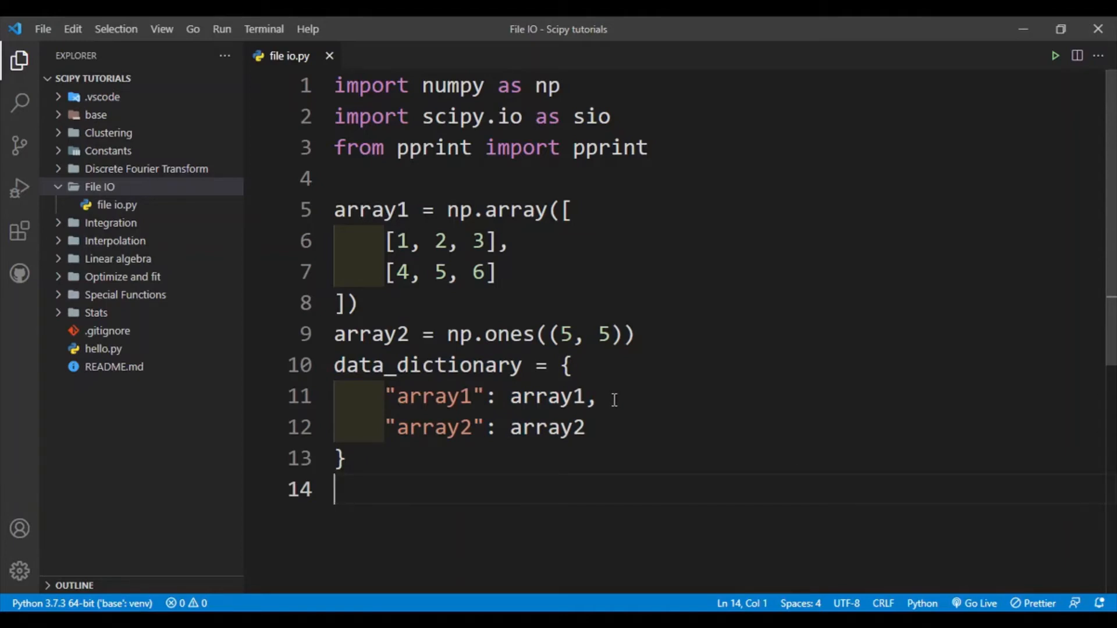
# Add sio.savemat("example.mat", data_dictionary) to write both arrays to a MAT file
pyautogui.write('sio')
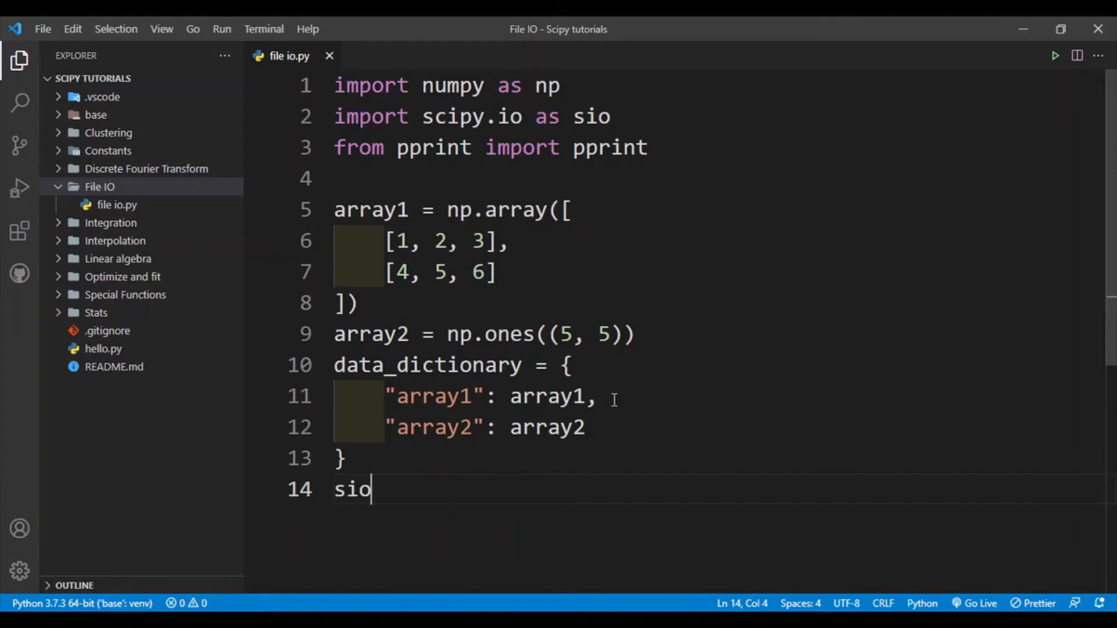
pyautogui.write('.savemat(')
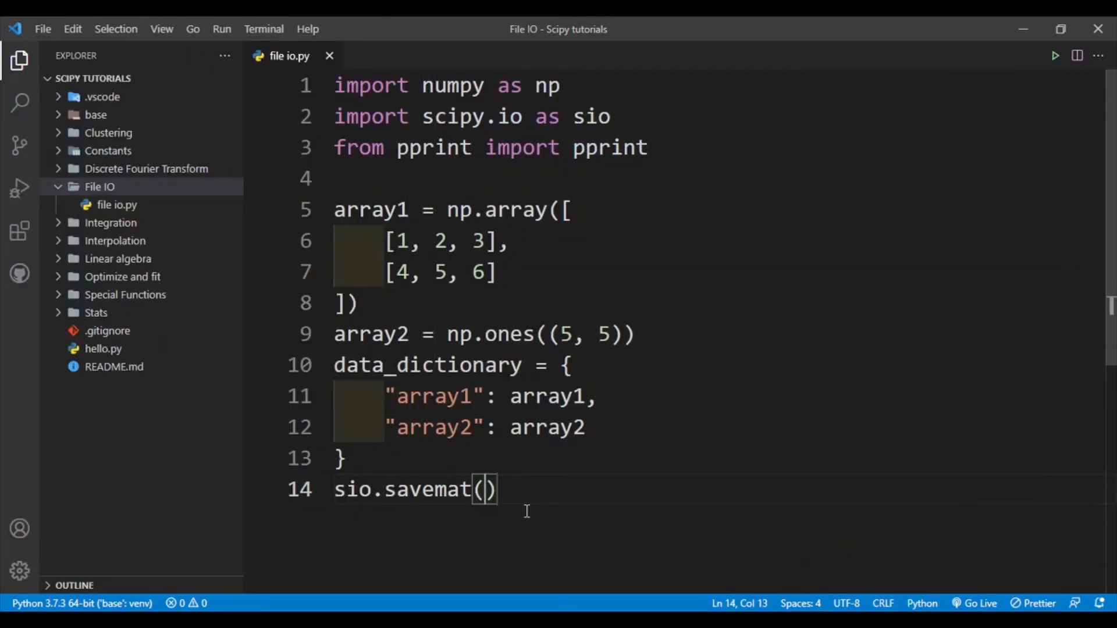
pyautogui.write('"exa"')
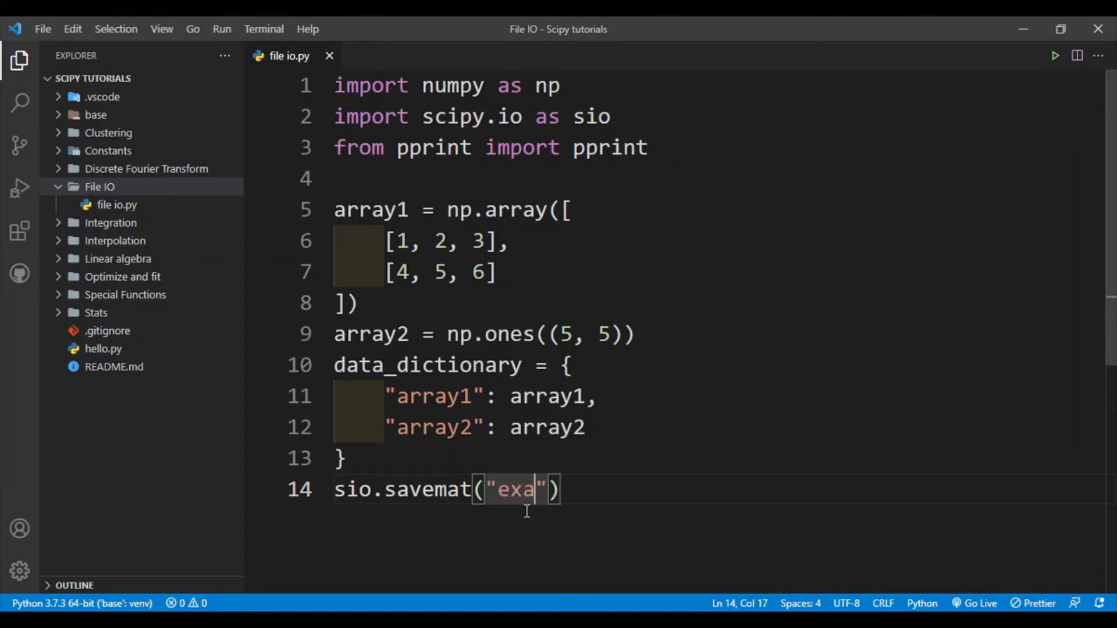
pyautogui.write('mple.')
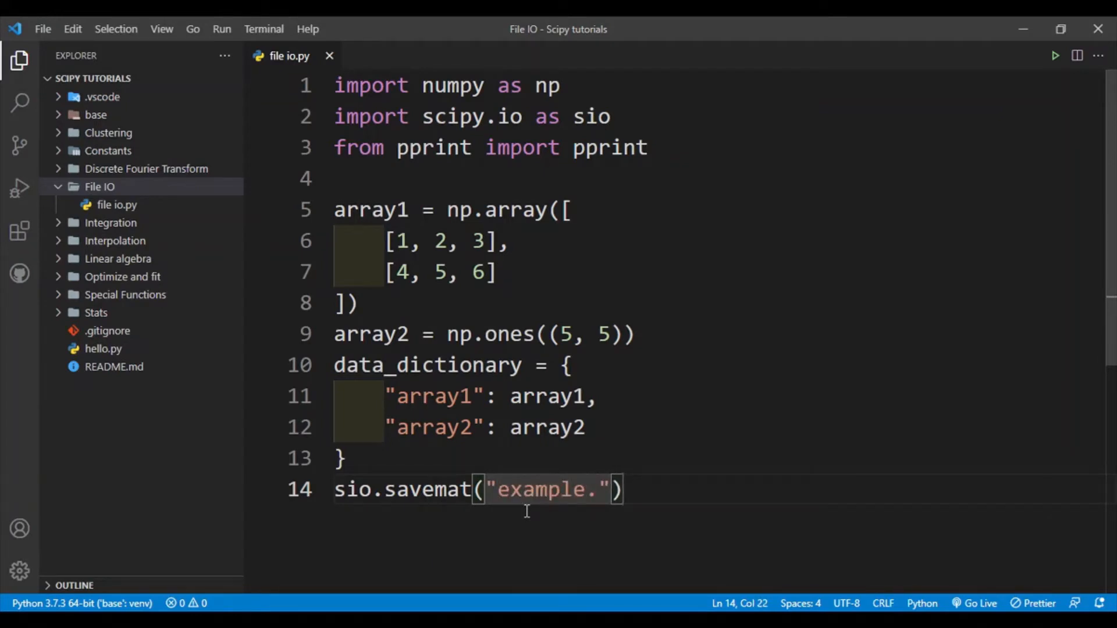
pyautogui.write('mat')
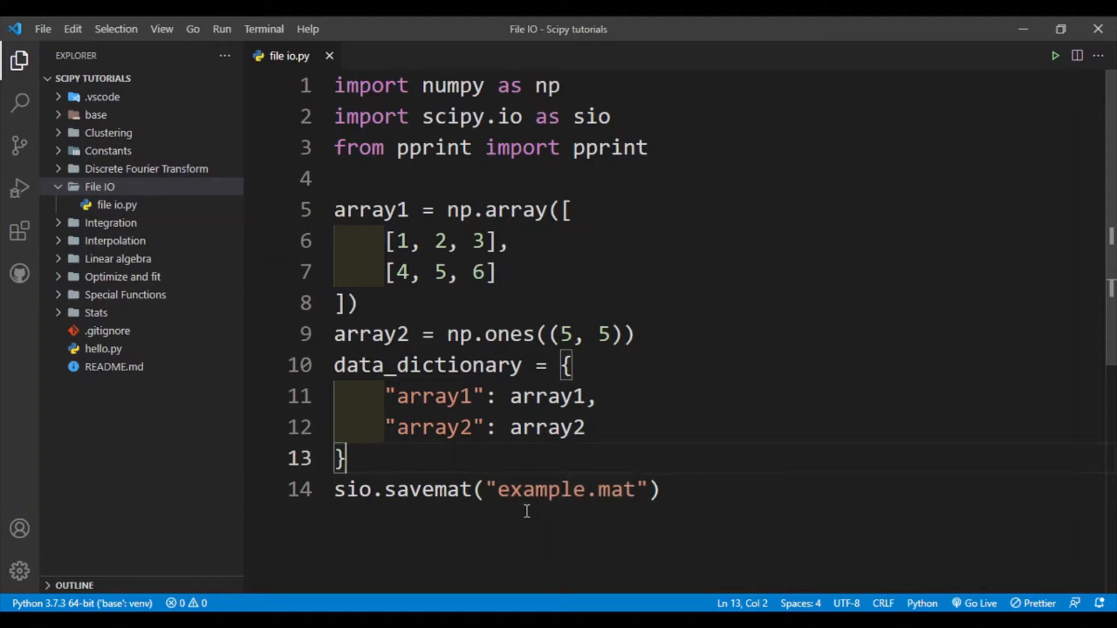
pyautogui.write(',')
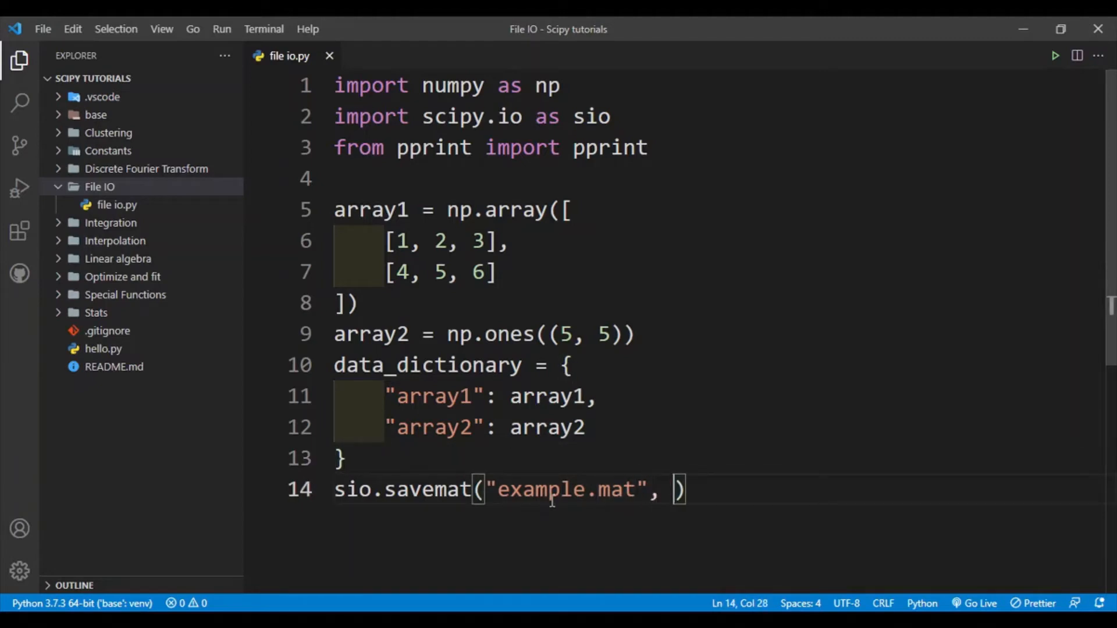
pyautogui.write('data_dictionary')
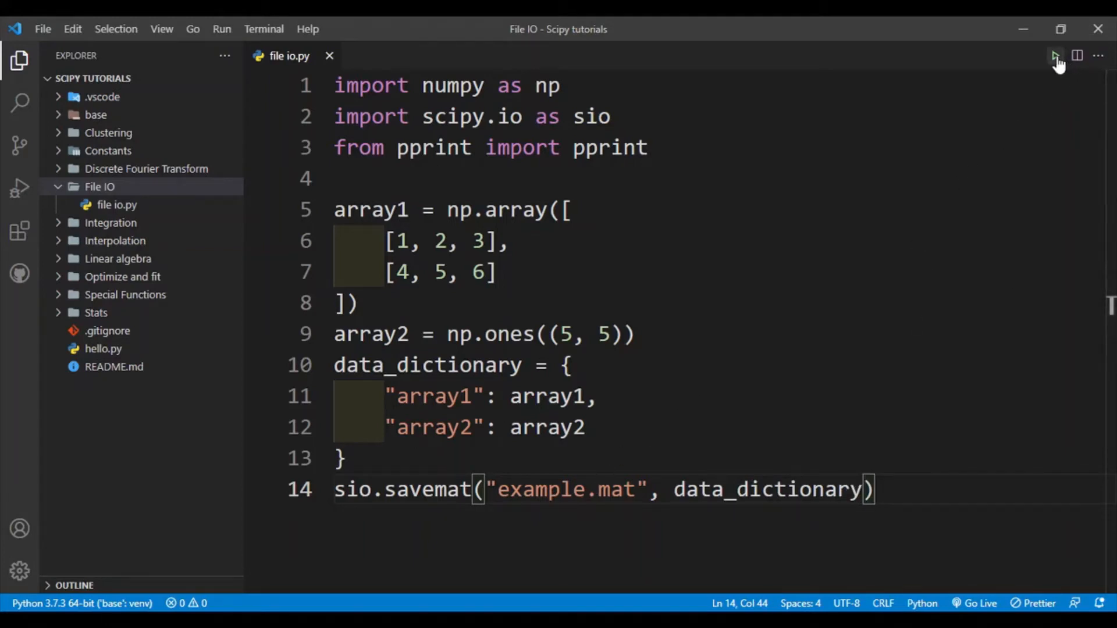
# Run the script so example.mat is created in the File IO folder
pyautogui.click(1055, 56)
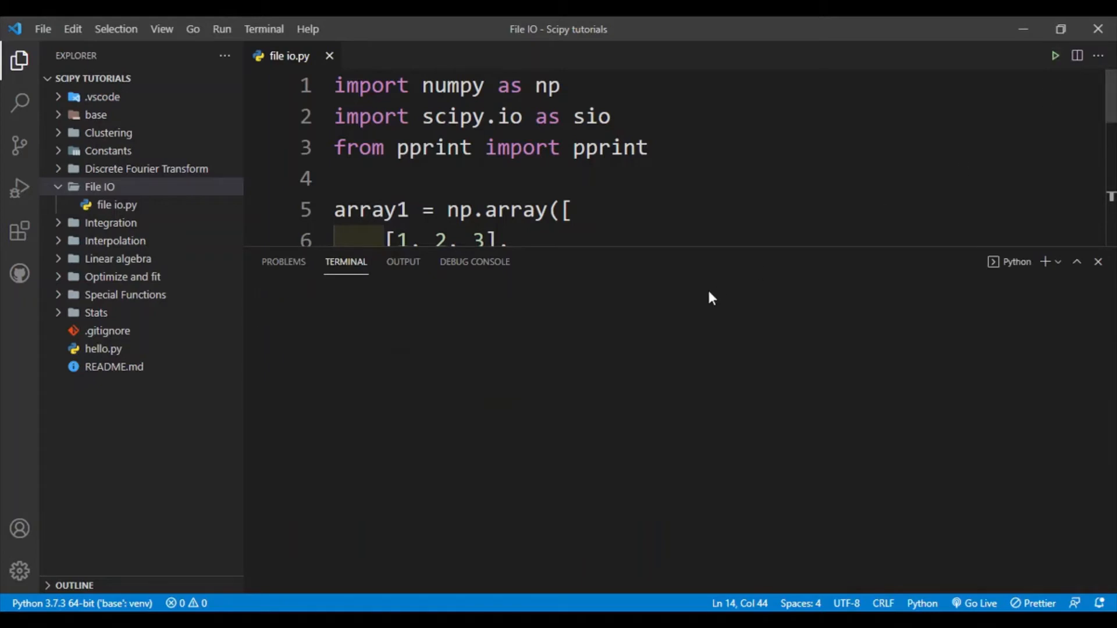
pyautogui.click(1055, 56)
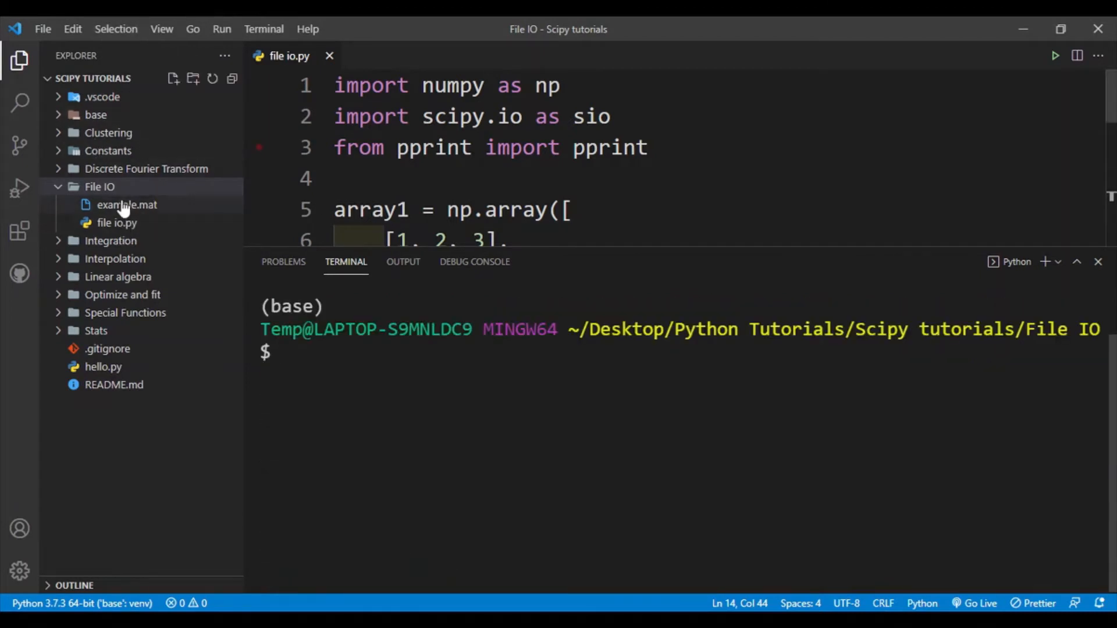
pyautogui.moveTo(127, 240)
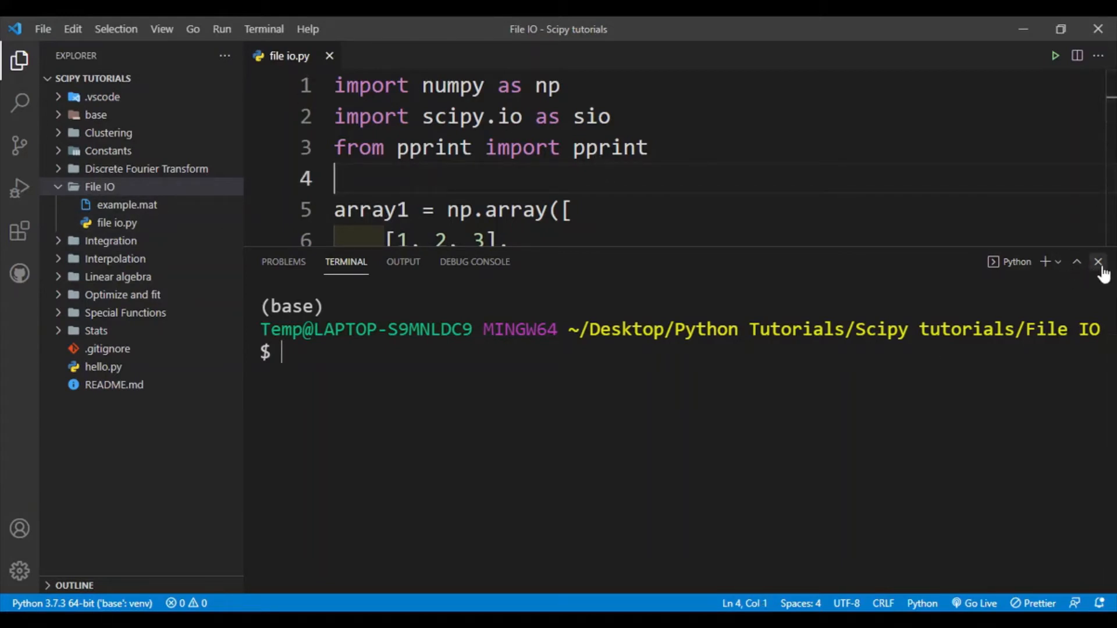
# Comment out the array and saving code on lines 5 to 14
pyautogui.click(1097, 262)
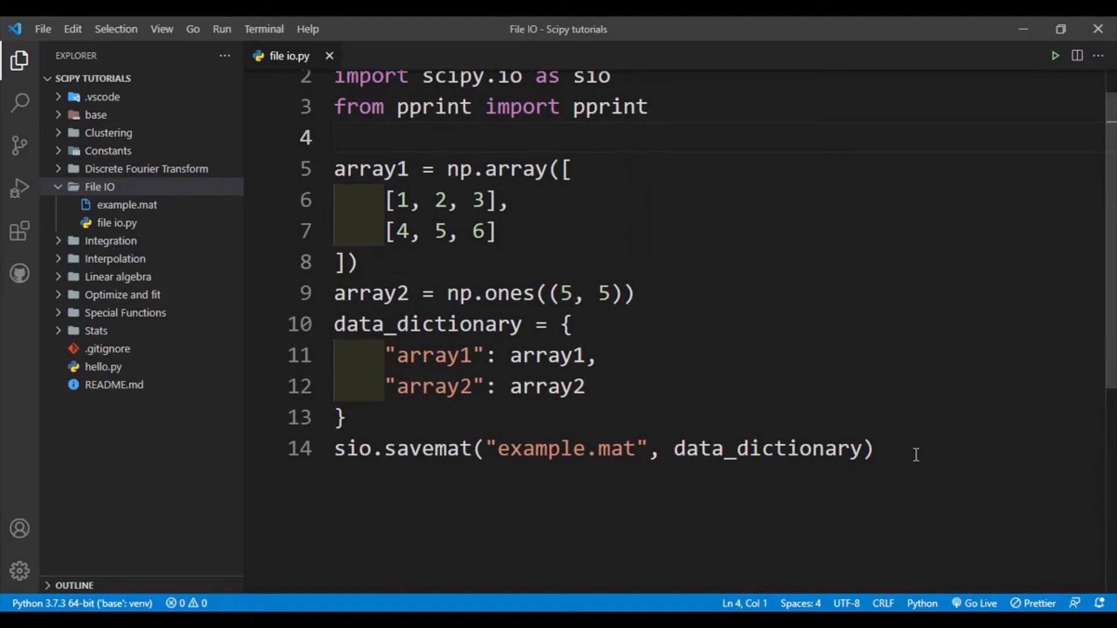
pyautogui.moveTo(335, 169); pyautogui.dragTo(873, 448)
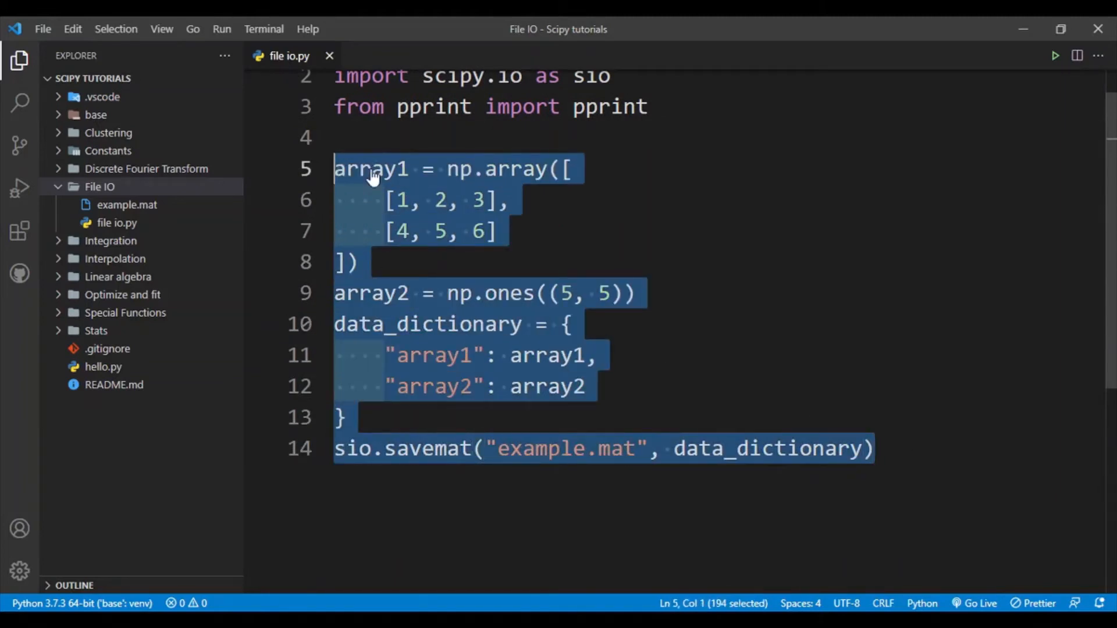
pyautogui.press('ctrl+/')
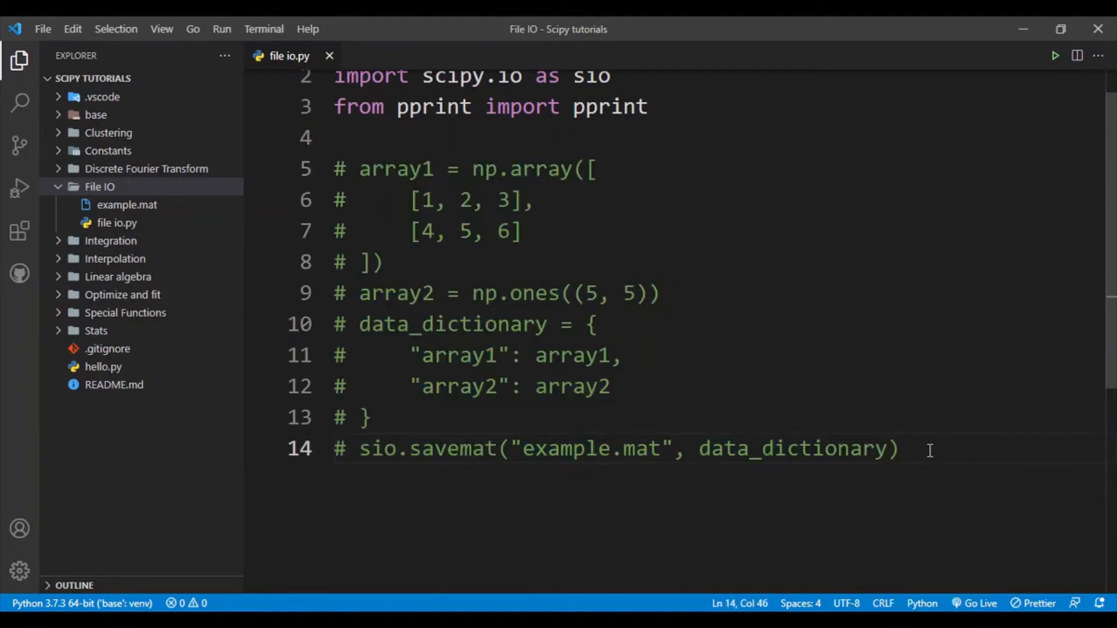
pyautogui.press('enter')
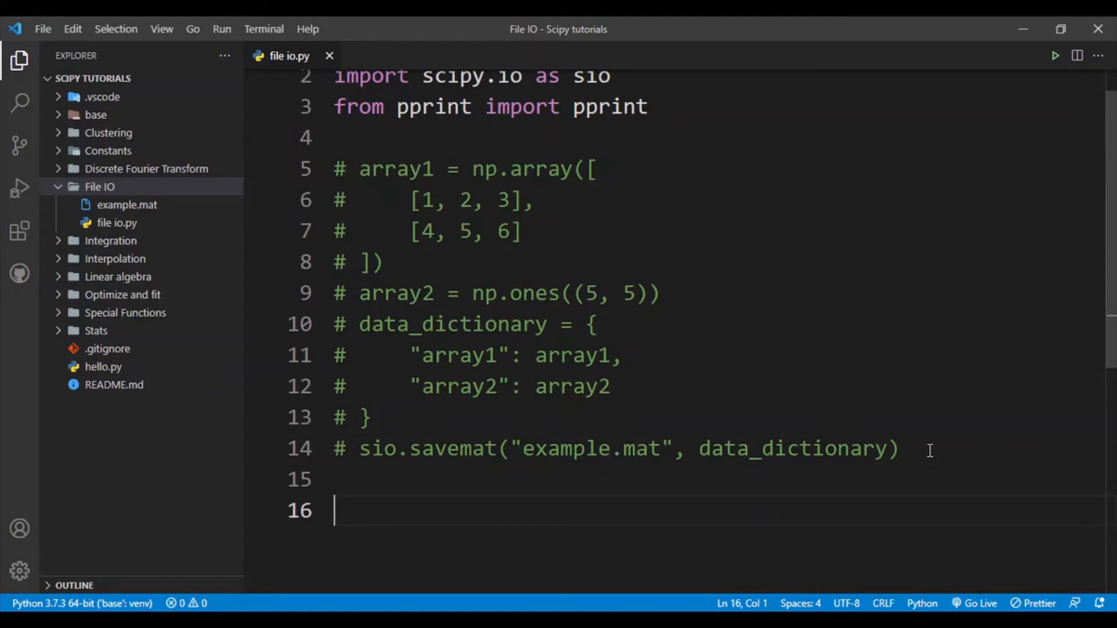
pyautogui.scroll(-3)
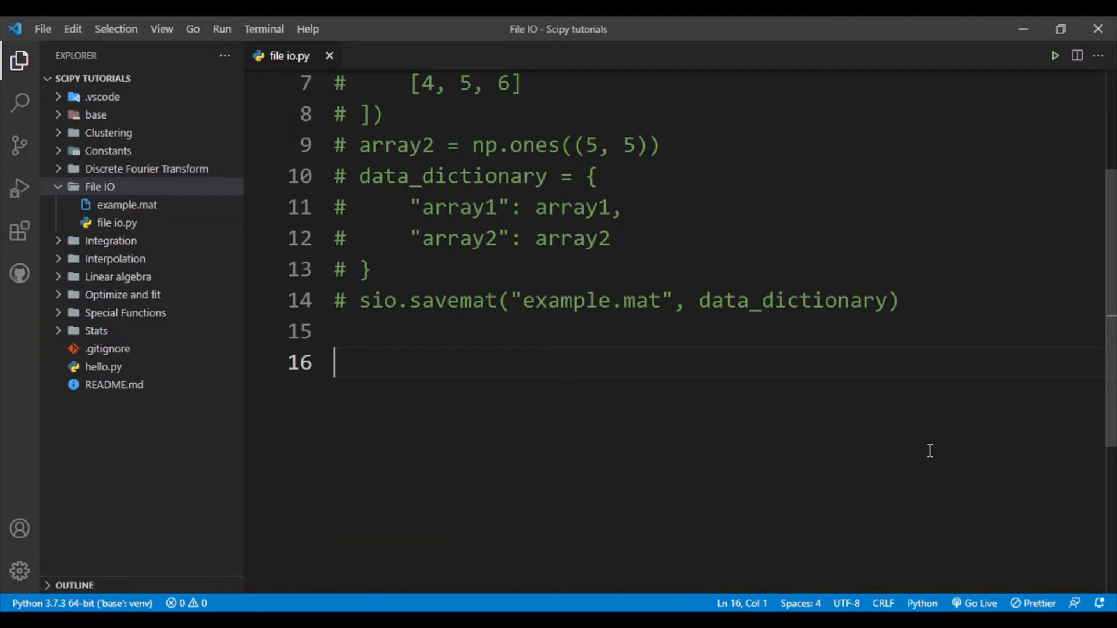
# Add data = sio.loadmat("example.mat") followed by pprint(data)
pyautogui.write('sio.loadmat(')
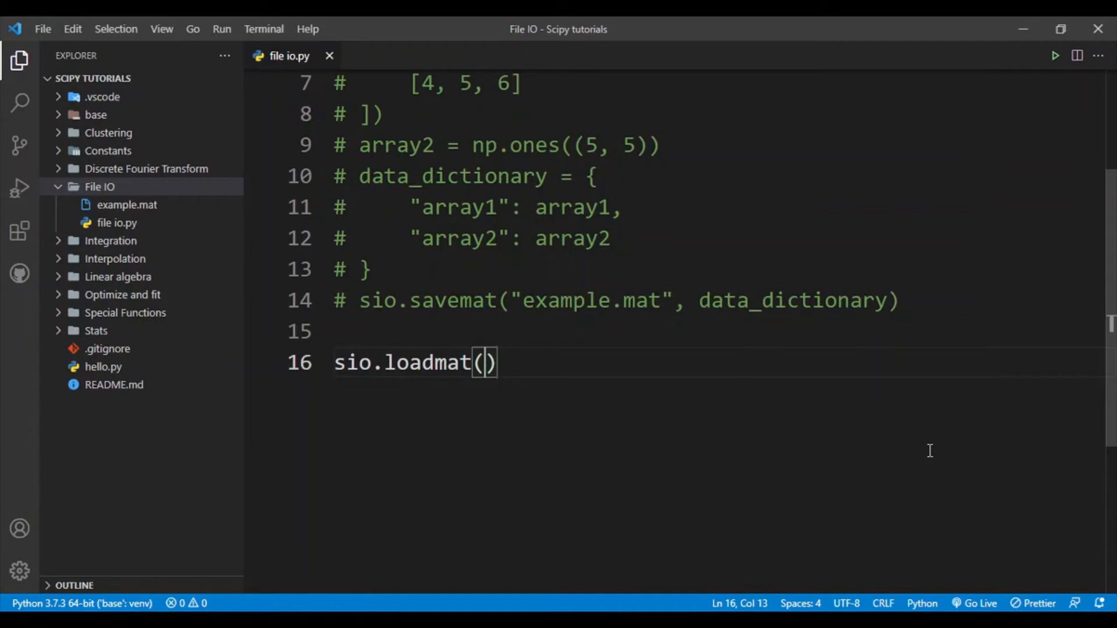
pyautogui.write('"example.a')
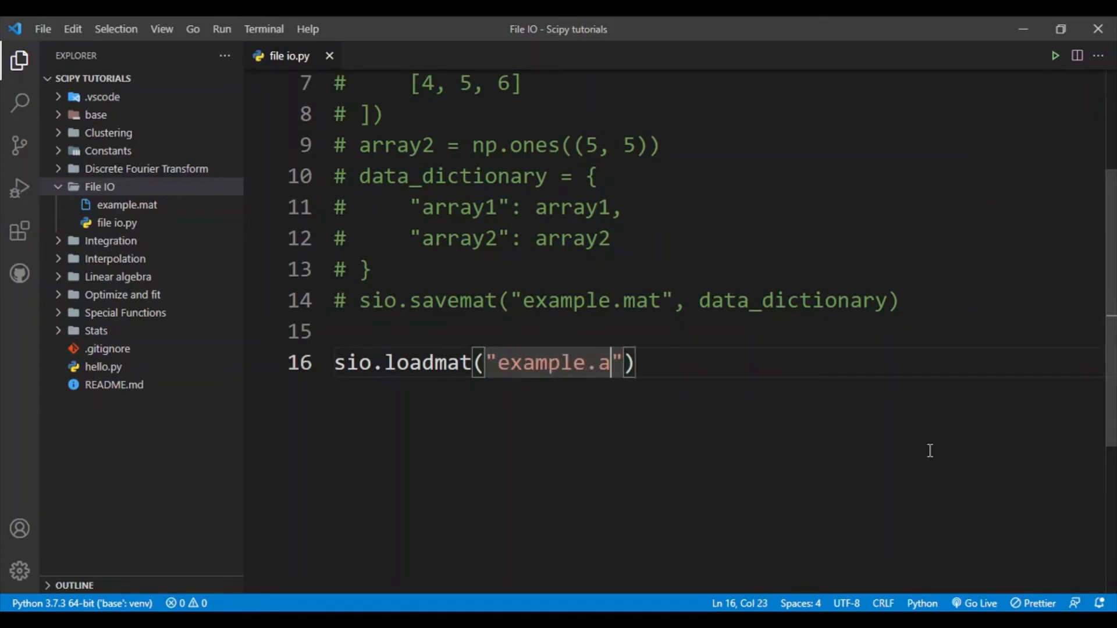
pyautogui.write('mat')
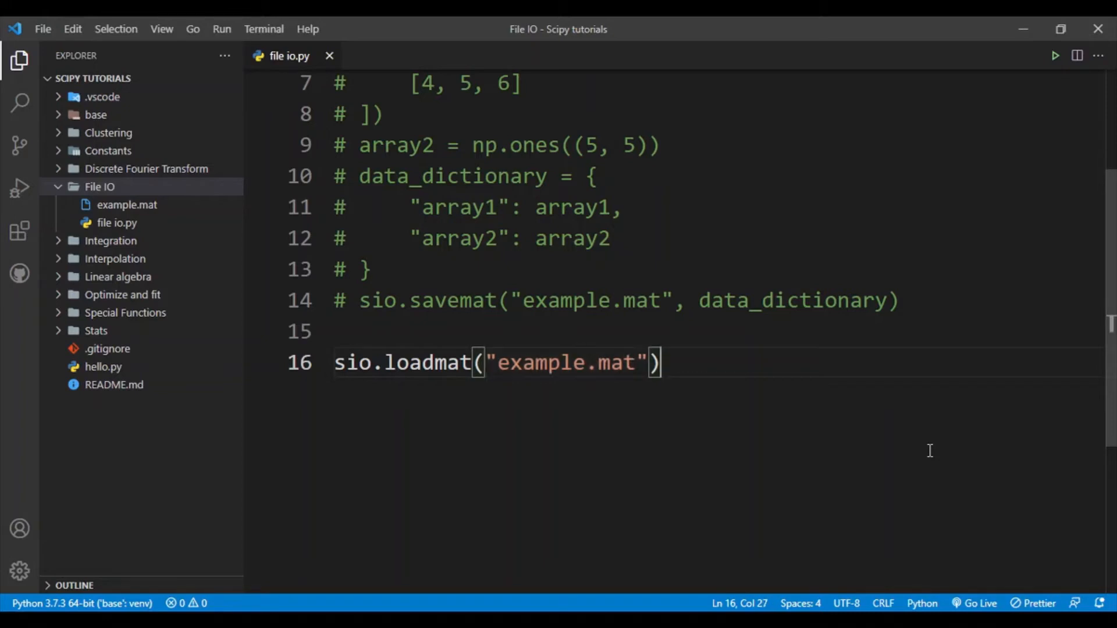
pyautogui.press('enter')
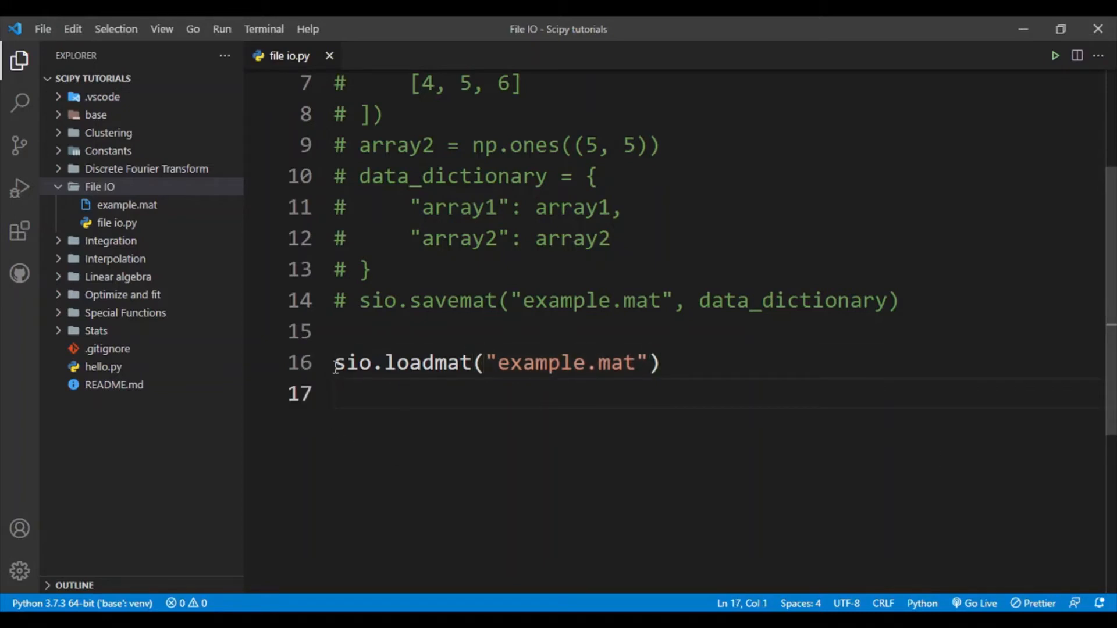
pyautogui.write('data')
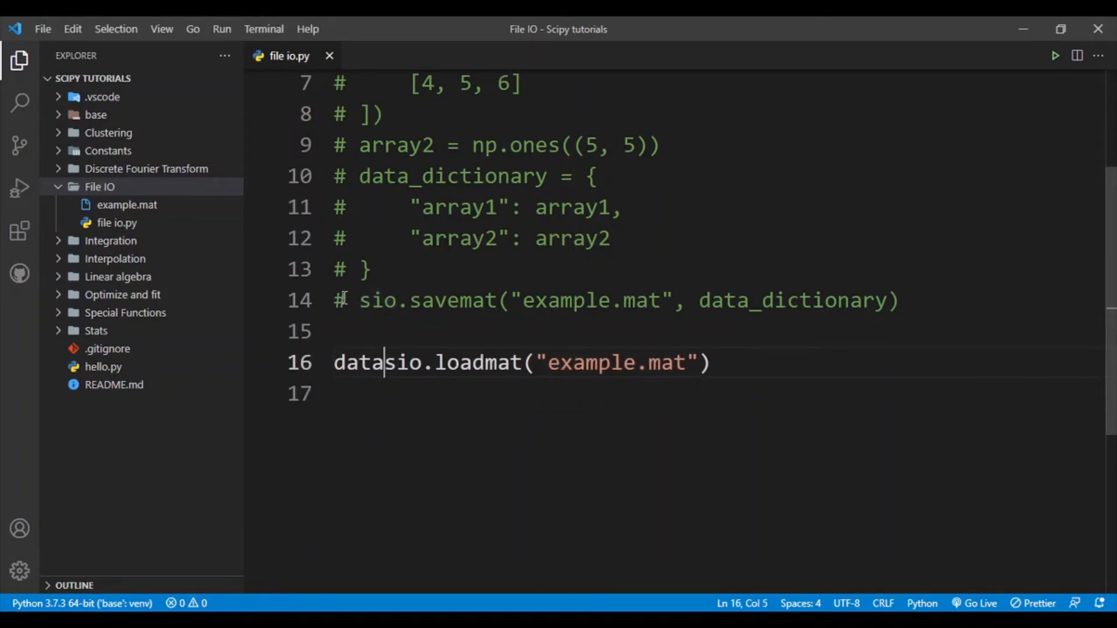
pyautogui.write('=')
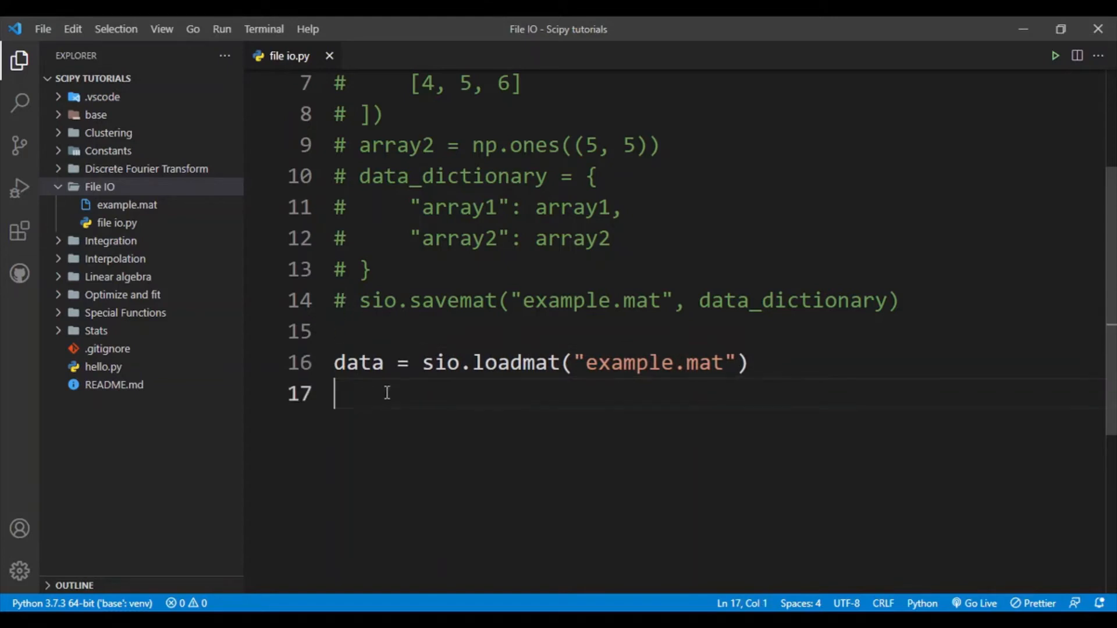
pyautogui.write('p')
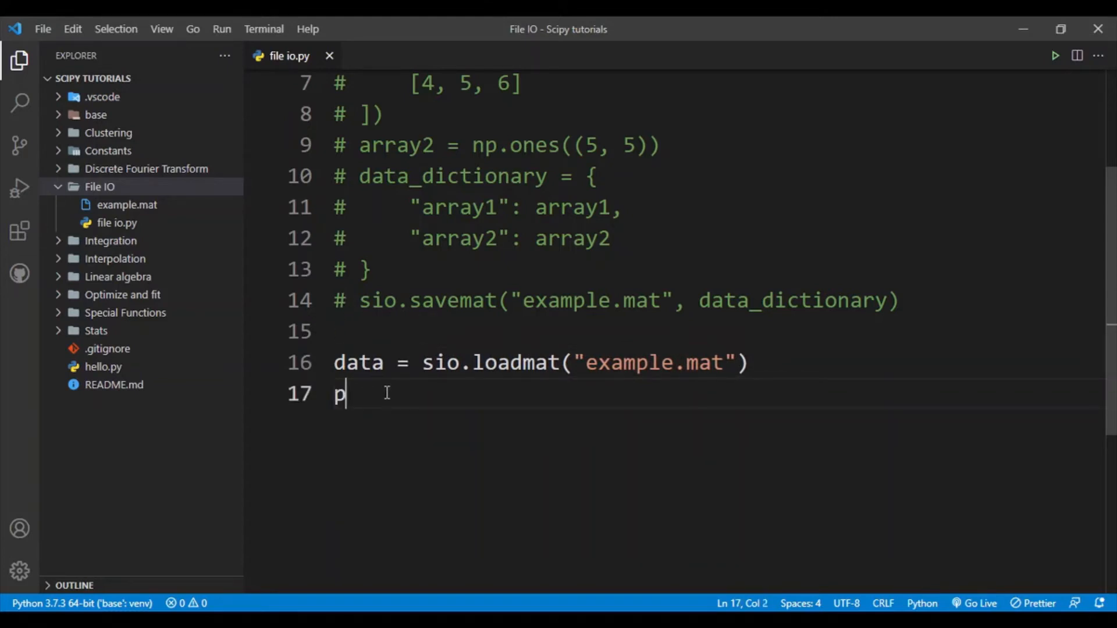
pyautogui.write('print()')
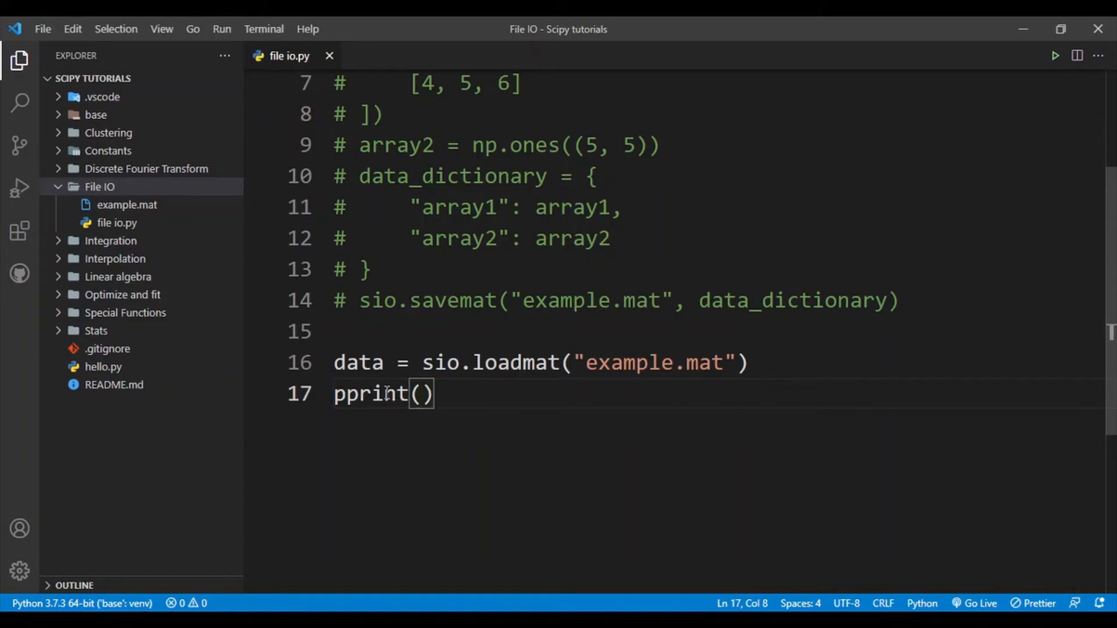
pyautogui.write('data')
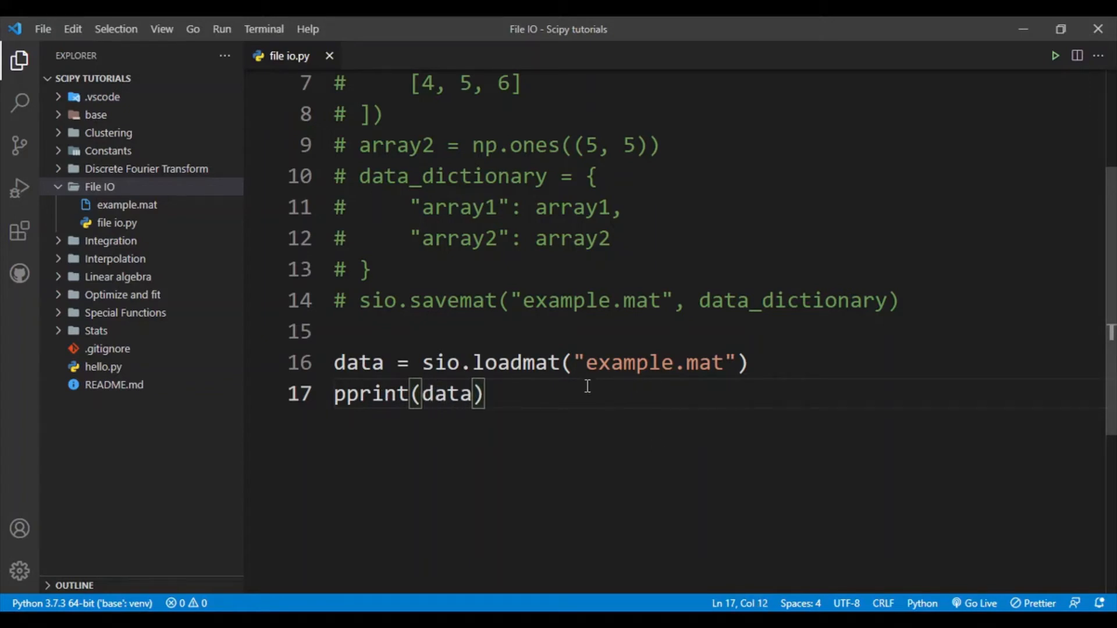
# Run the script and highlight __version__, array1 and array2 in the printed dictionary
pyautogui.click(1055, 56)
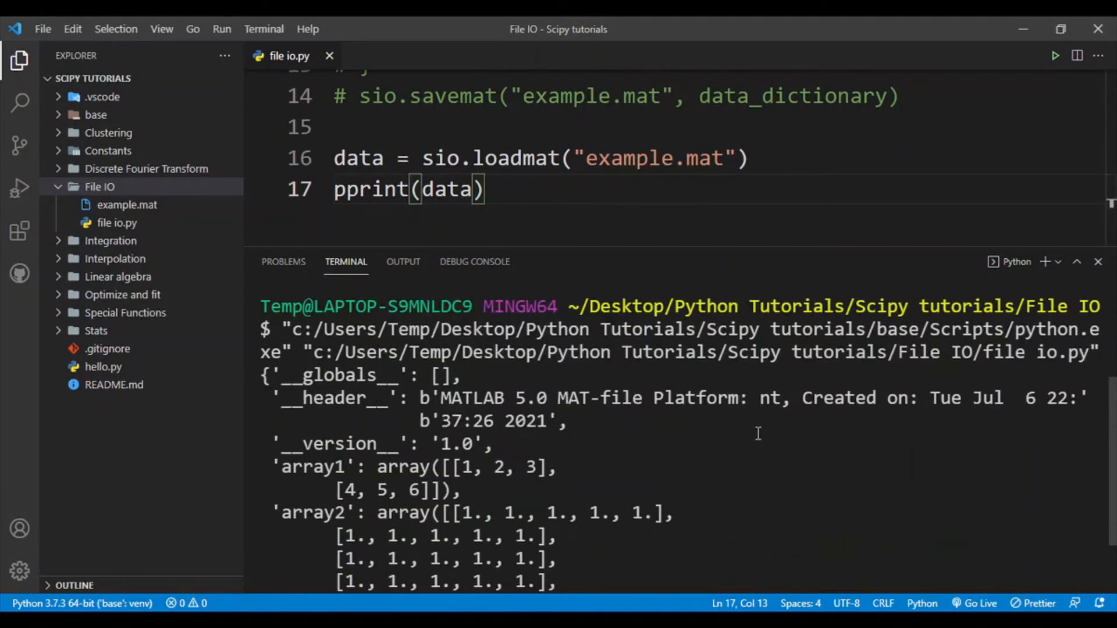
pyautogui.moveTo(847, 256)
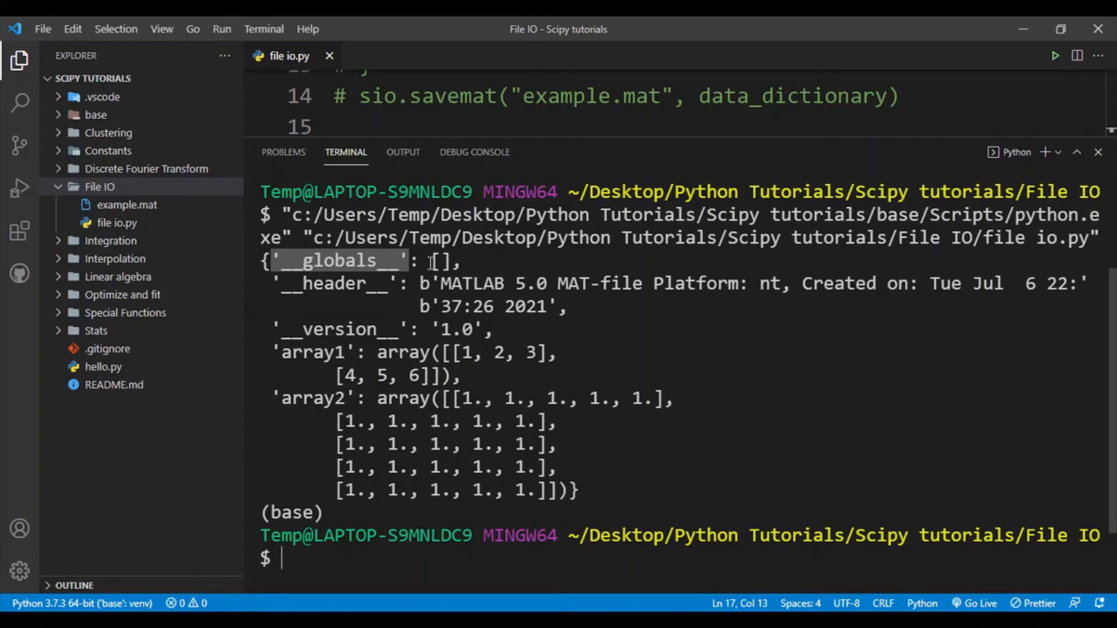
pyautogui.doubleClick(334, 284)
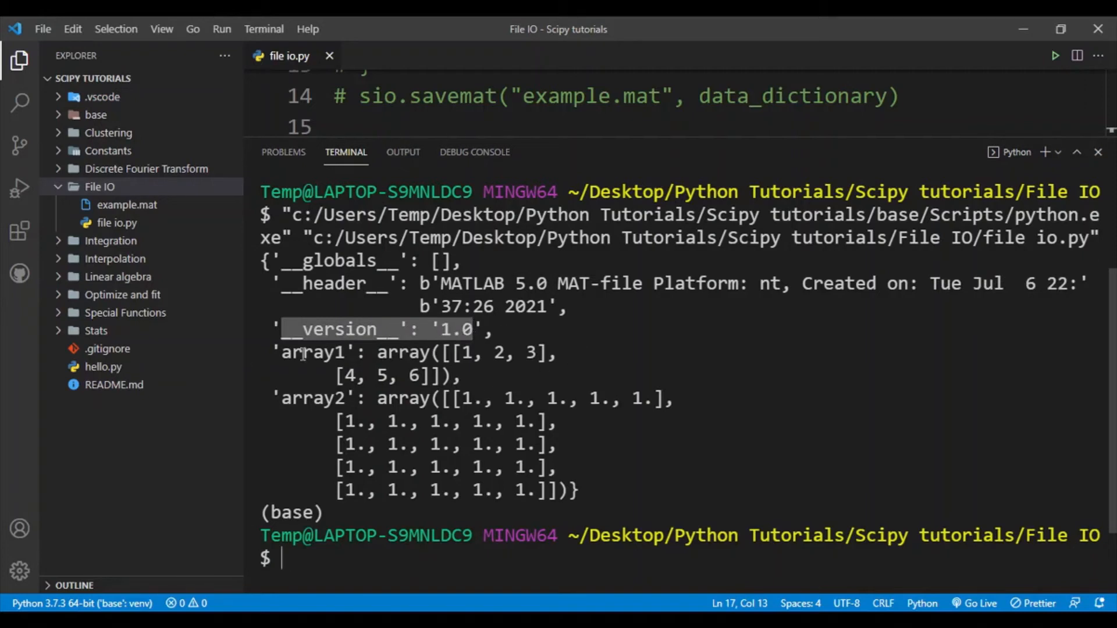
pyautogui.doubleClick(311, 351)
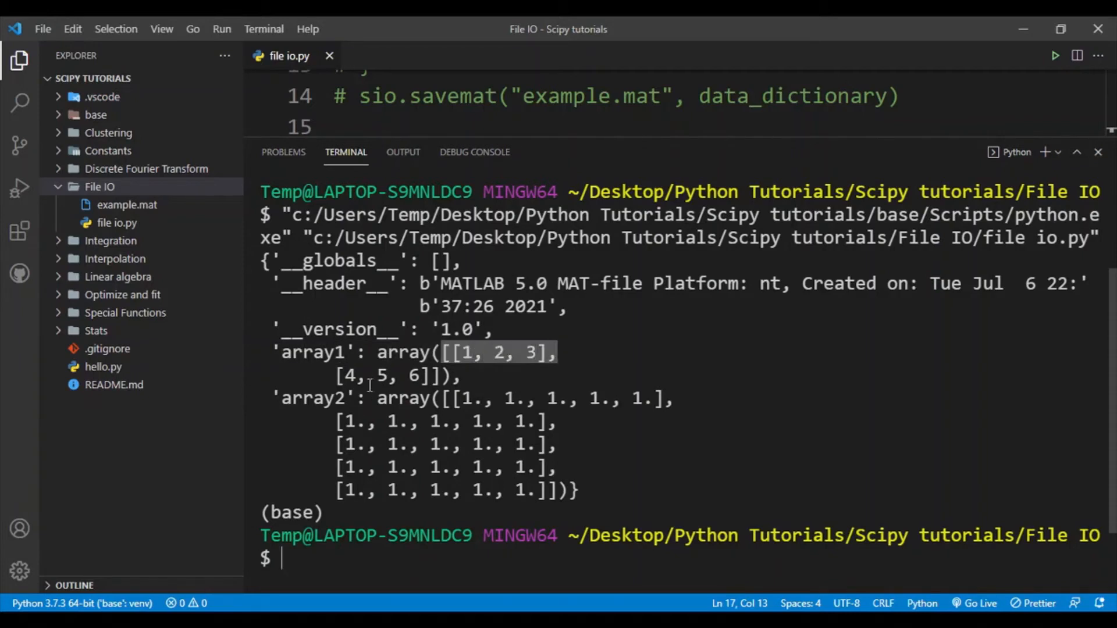
pyautogui.doubleClick(312, 397)
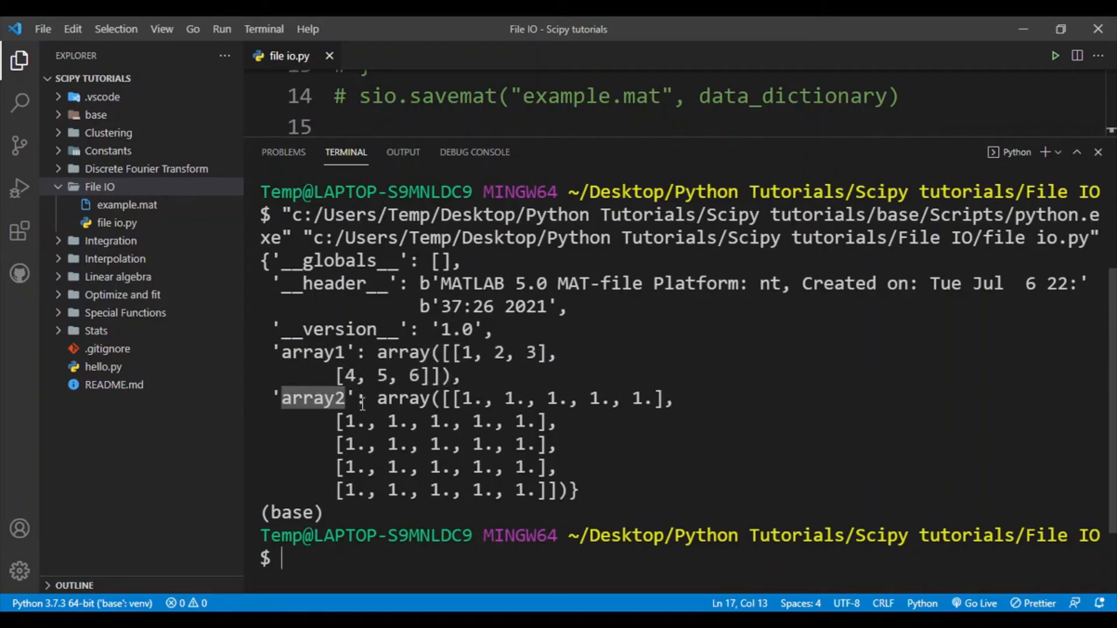
pyautogui.moveTo(281, 398); pyautogui.dragTo(570, 489)
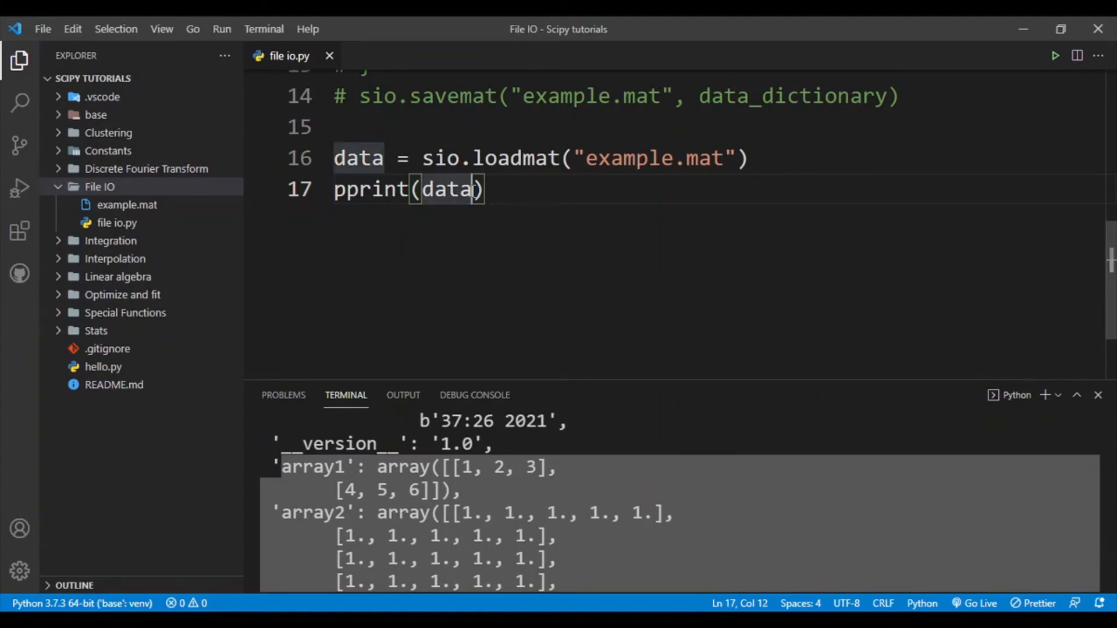
# Change the call to pprint(data["array1"]) and rerun to print only array1
pyautogui.write('["array"]')
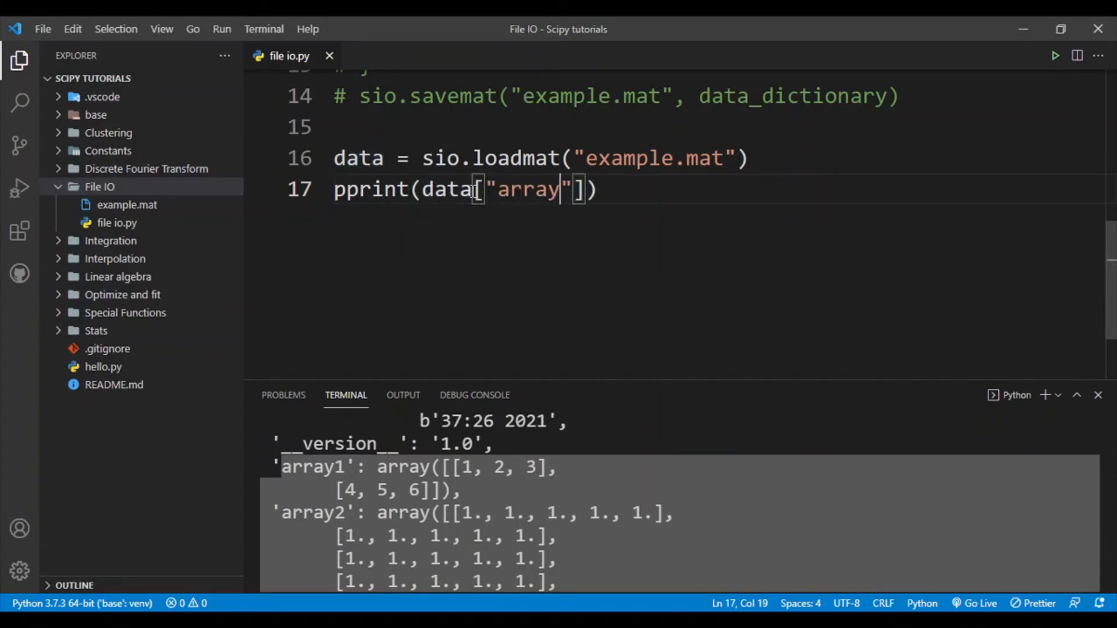
pyautogui.write('1')
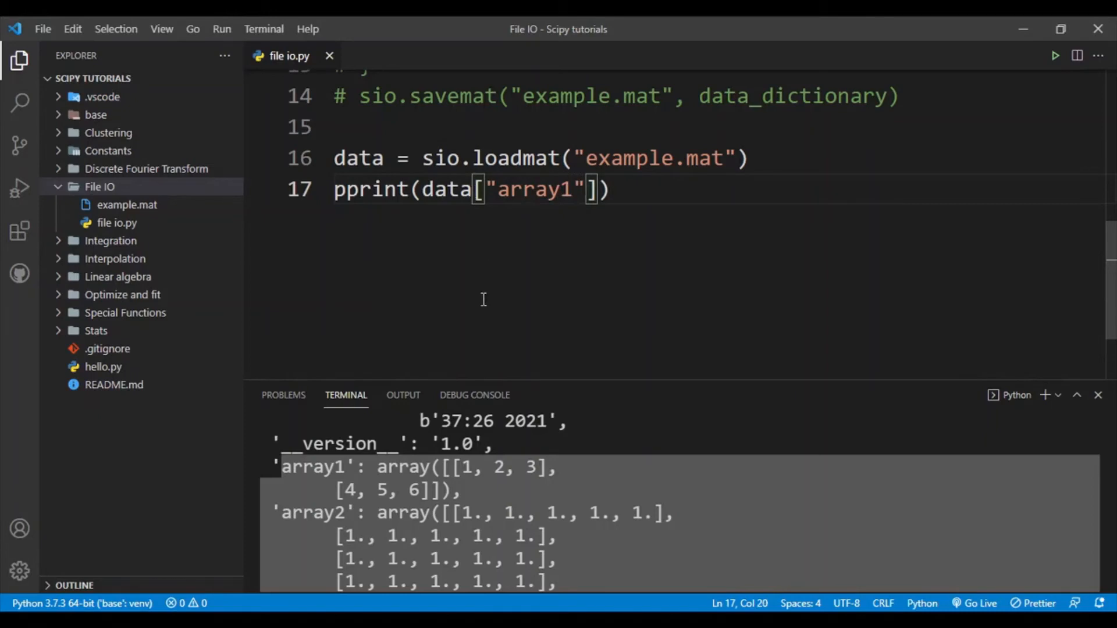
pyautogui.click(1055, 56)
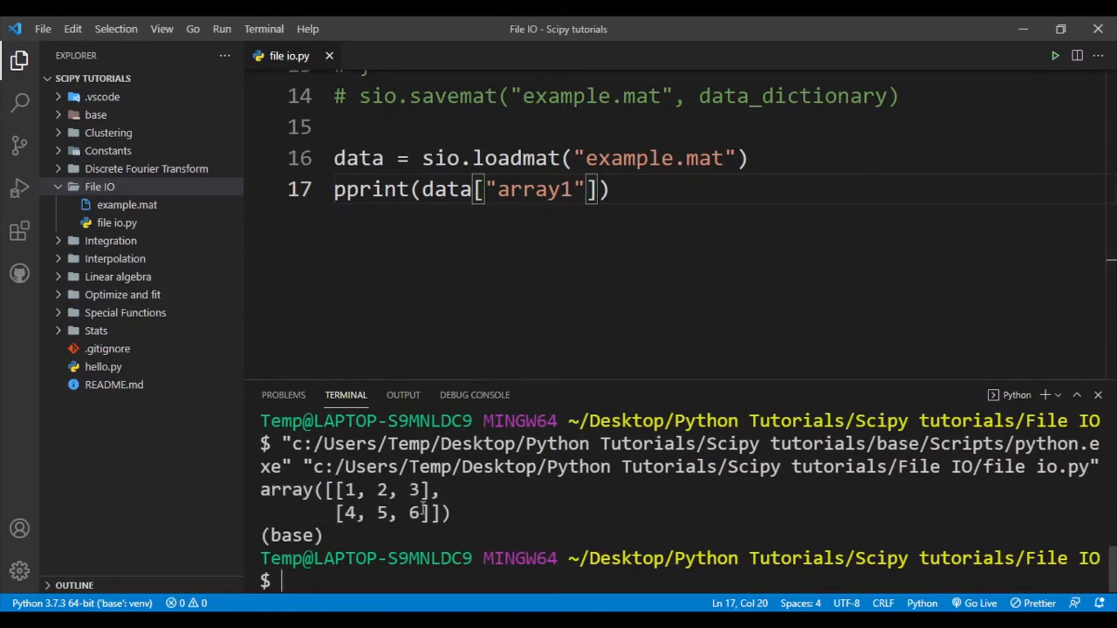
# Add print(type(data["array2"])), switch to array2, run, and highlight the numpy.ndarray output
pyautogui.press('Enter')
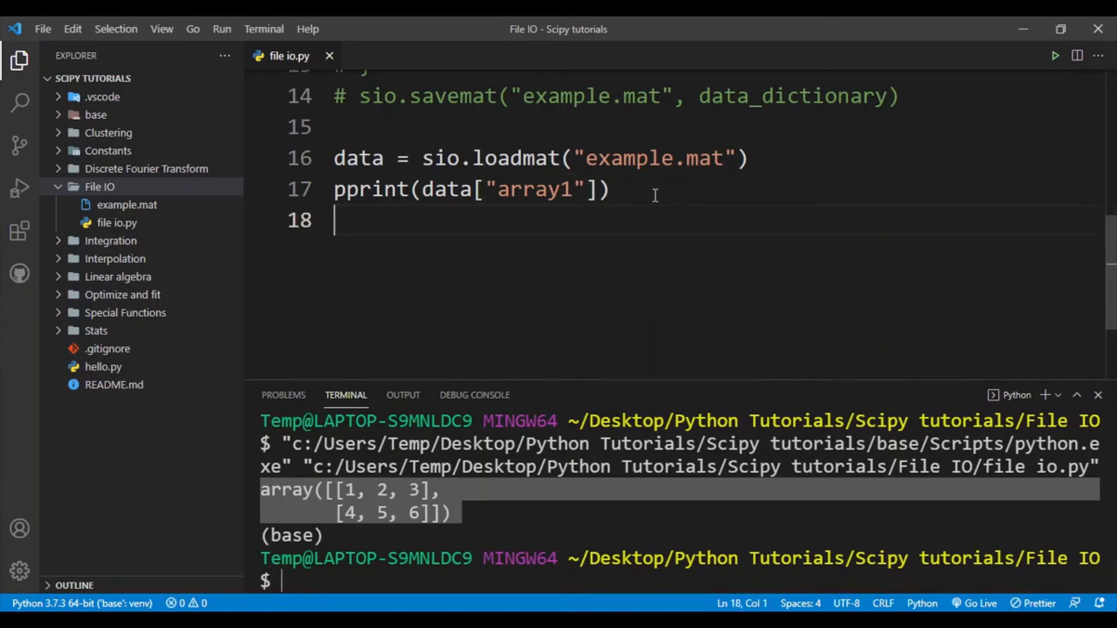
pyautogui.write('print(t')
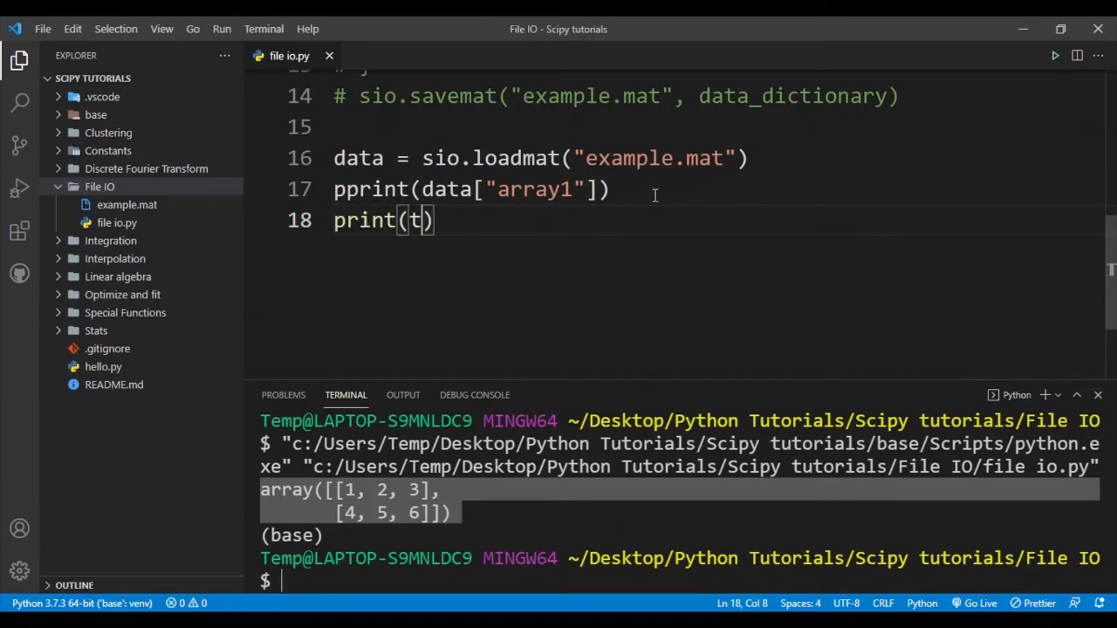
pyautogui.write('ype(data[array')
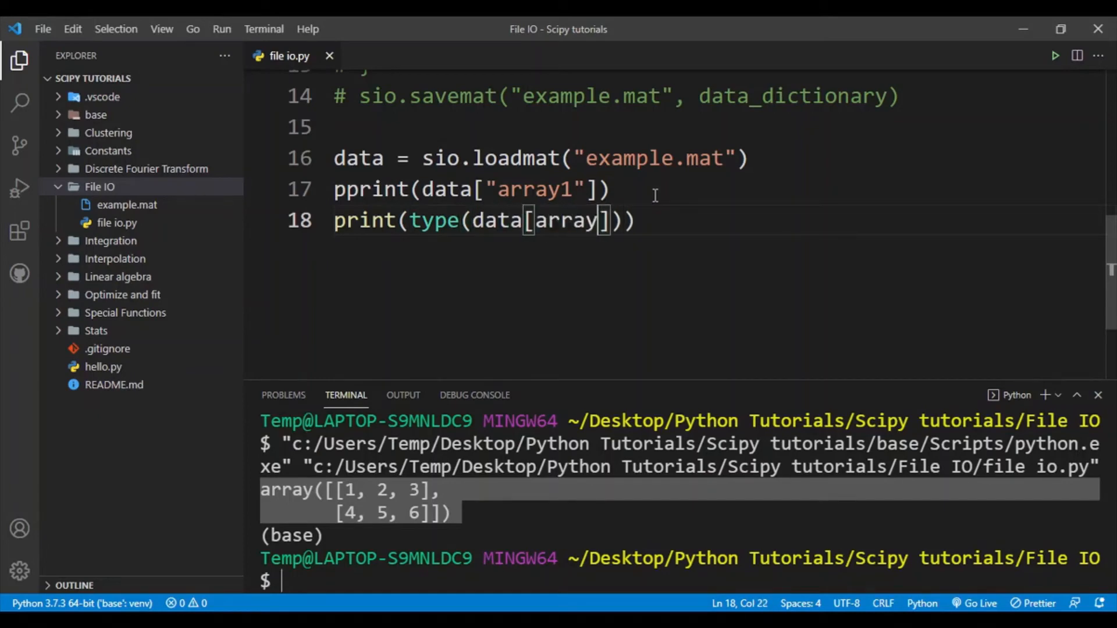
pyautogui.write('1')
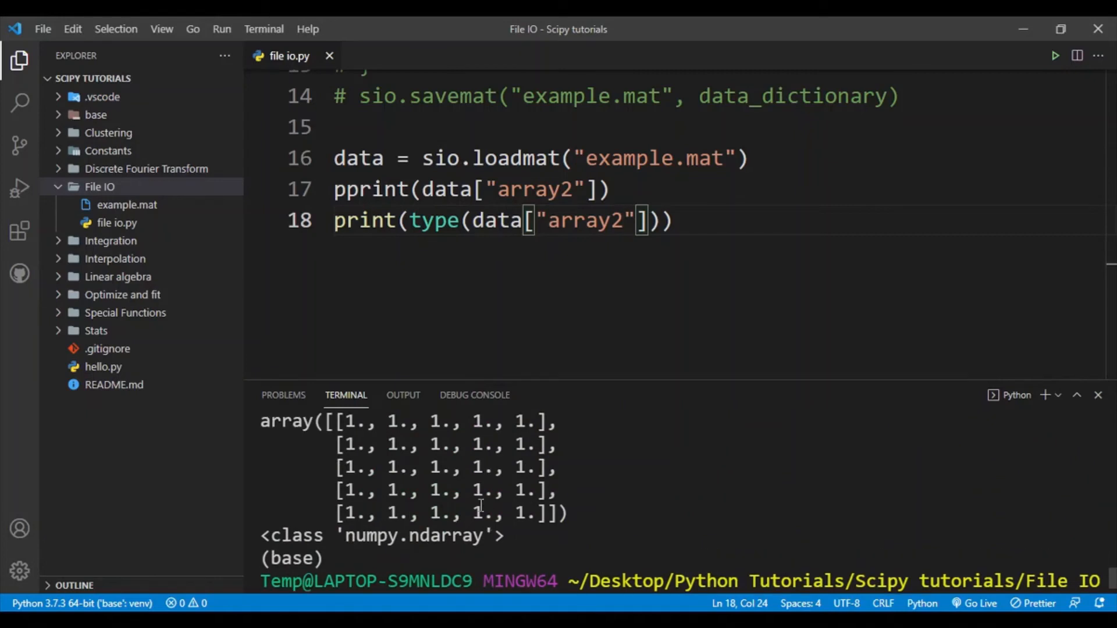
pyautogui.moveTo(328, 420); pyautogui.dragTo(563, 513)
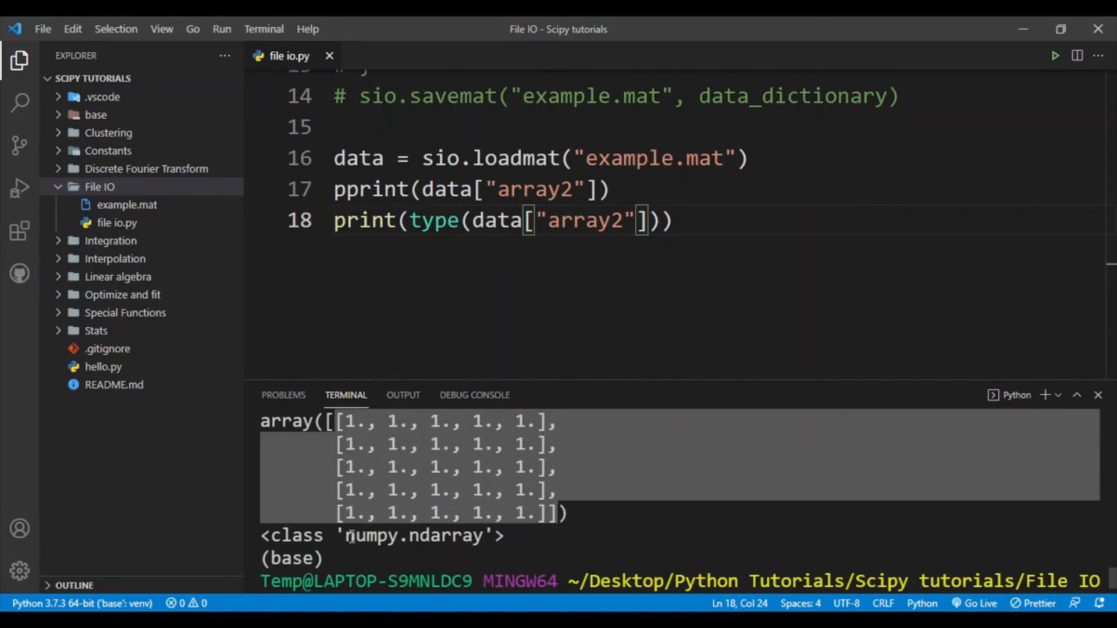
pyautogui.doubleClick(412, 535)
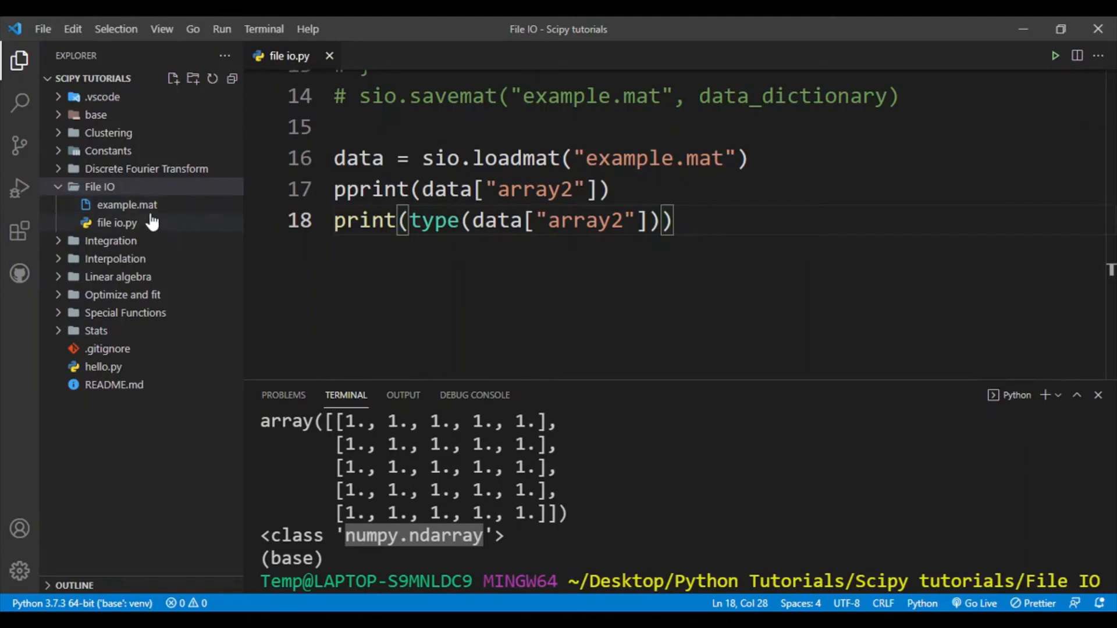
pyautogui.moveTo(204, 216)
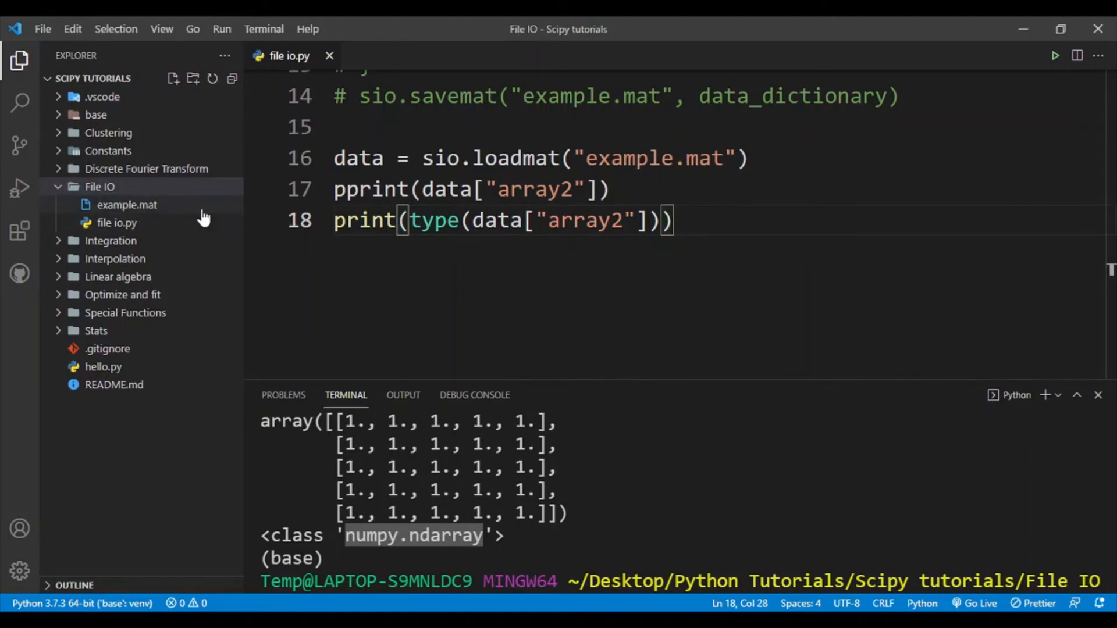
pyautogui.moveTo(221, 218)
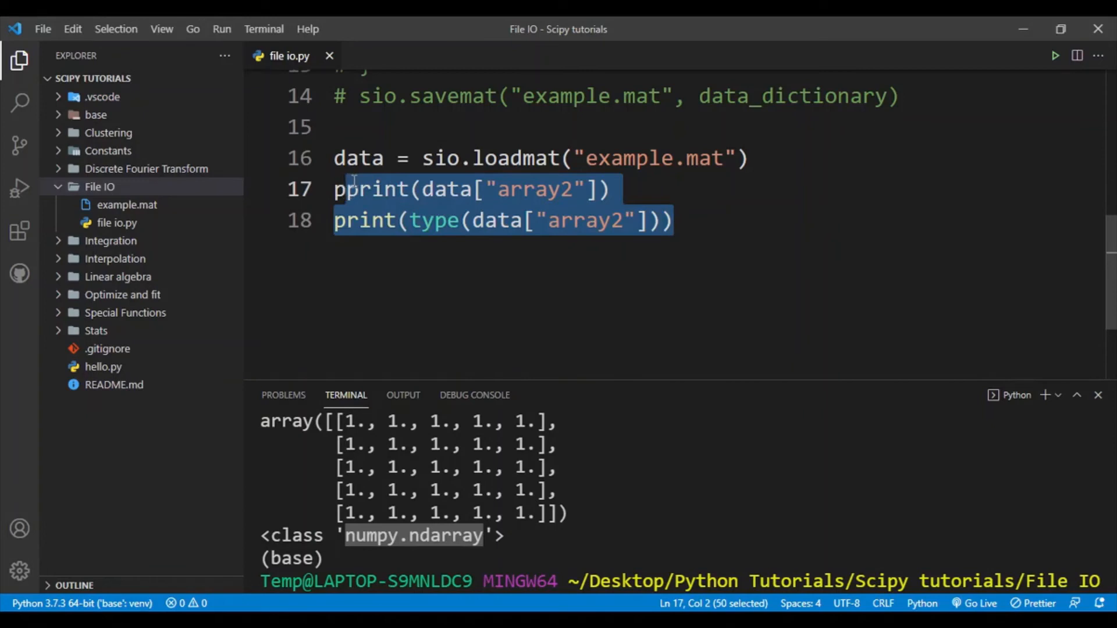
# Replace the print lines with data = sio.whosmat("example.mat") and print(data)
pyautogui.press('Delete')
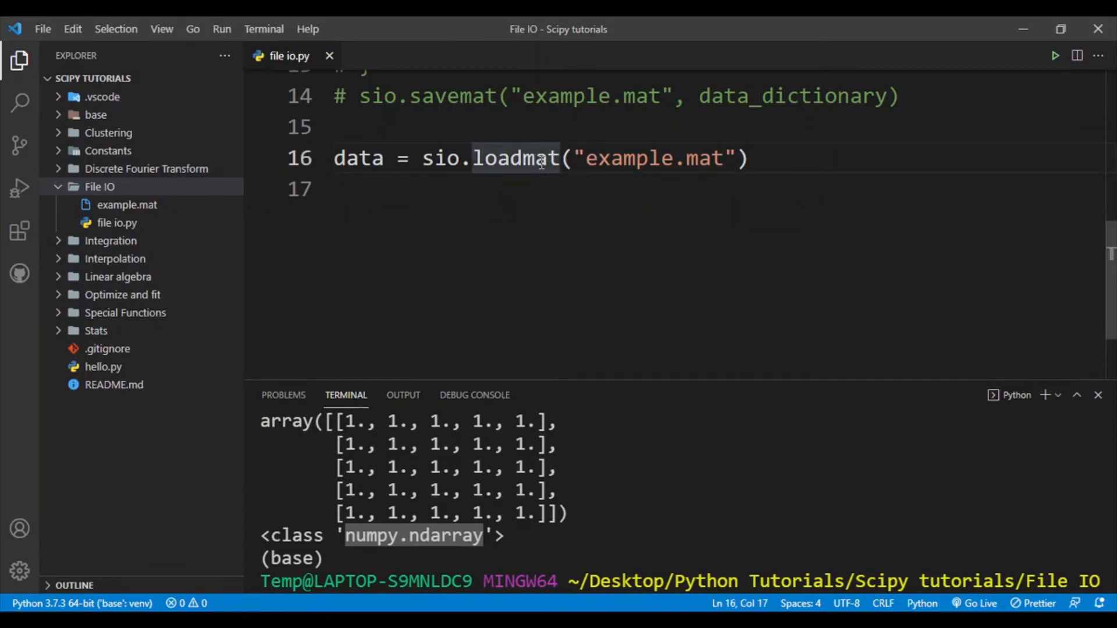
pyautogui.write('whos')
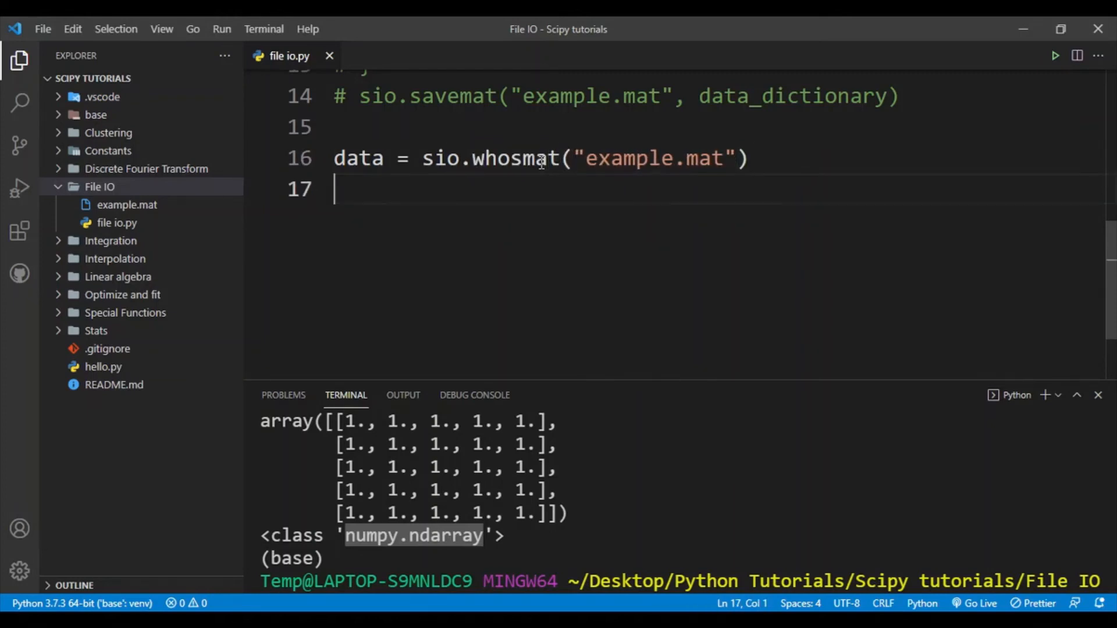
pyautogui.write('print(da')
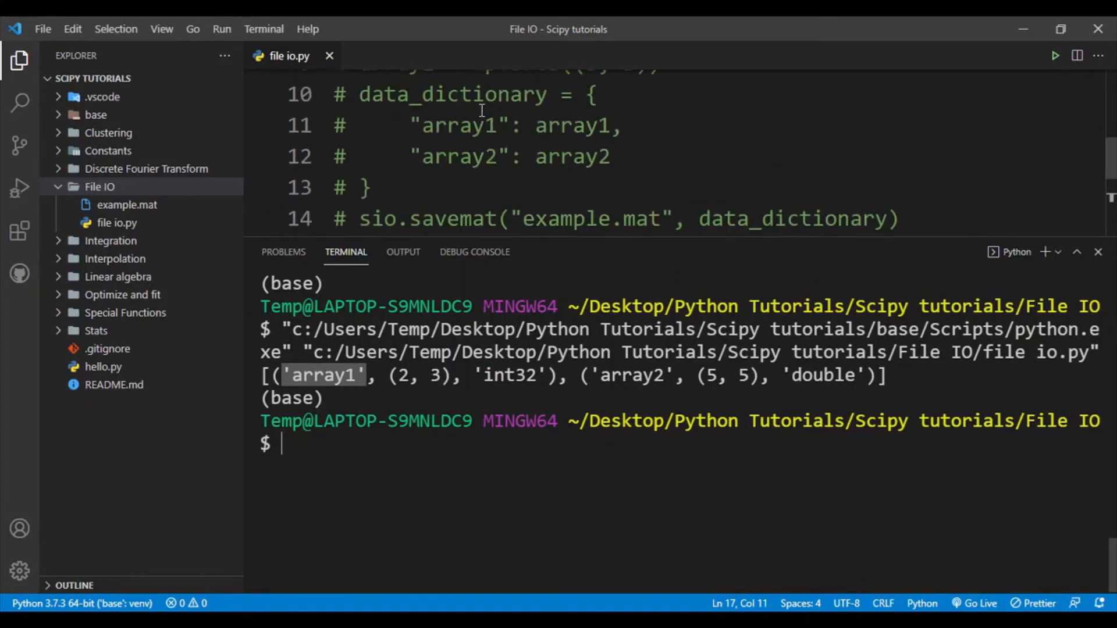
pyautogui.doubleClick(458, 167)
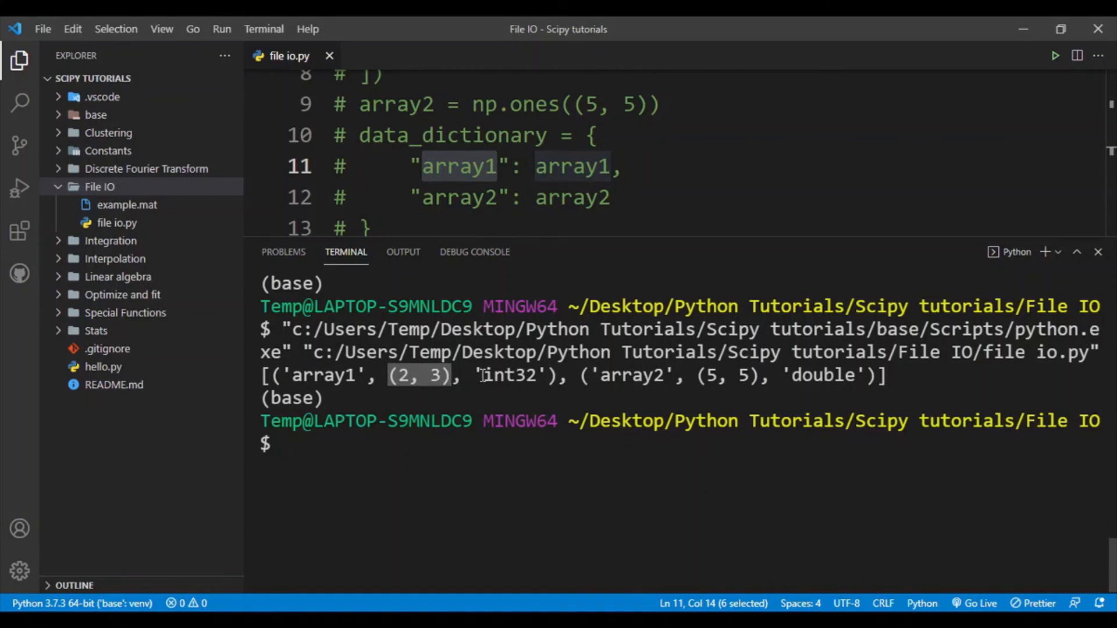
pyautogui.doubleClick(508, 376)
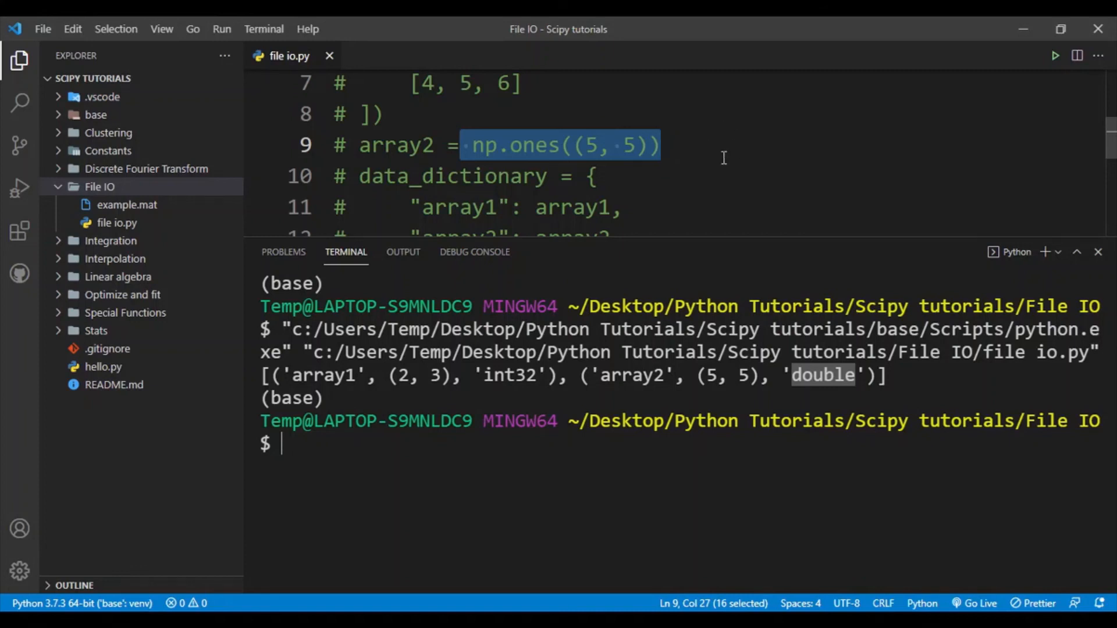
pyautogui.scroll(-3)
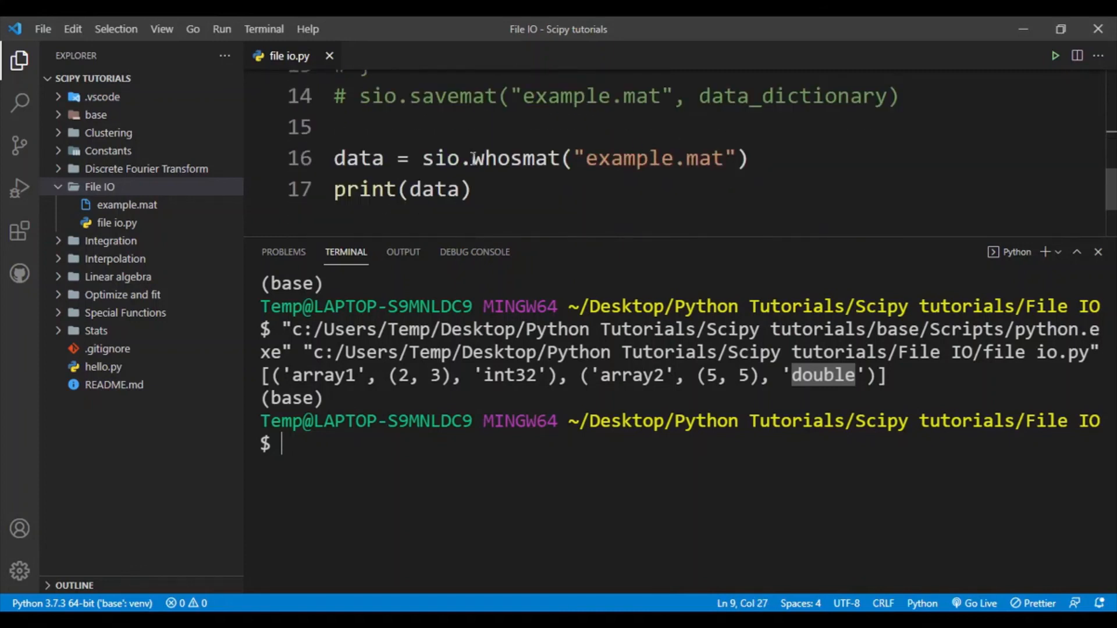
pyautogui.moveTo(472, 157); pyautogui.dragTo(748, 157)
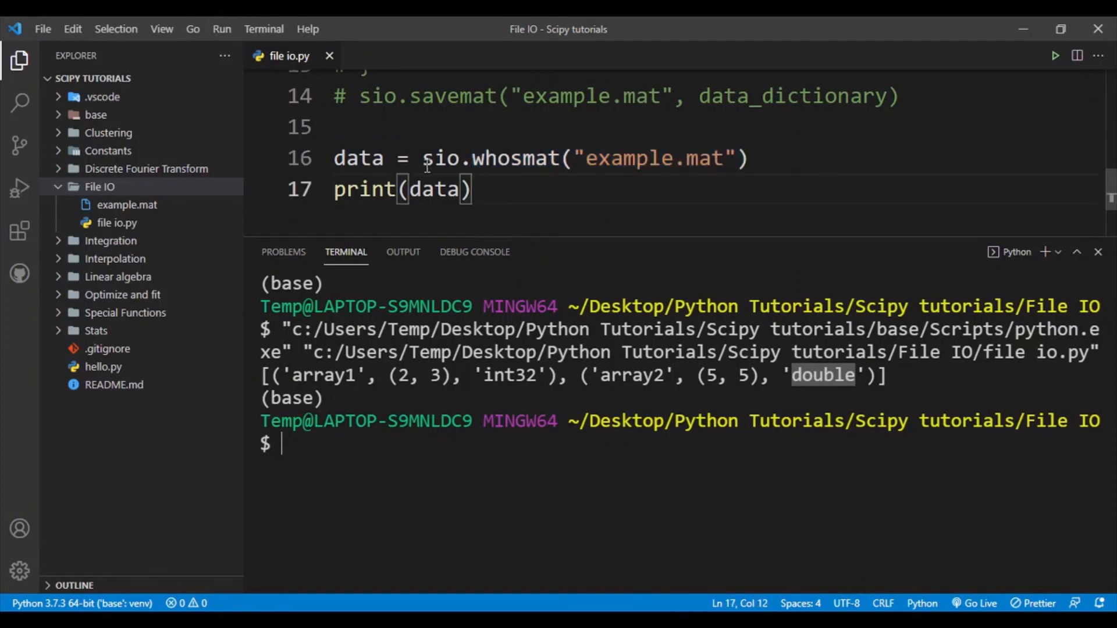
pyautogui.doubleClick(514, 157)
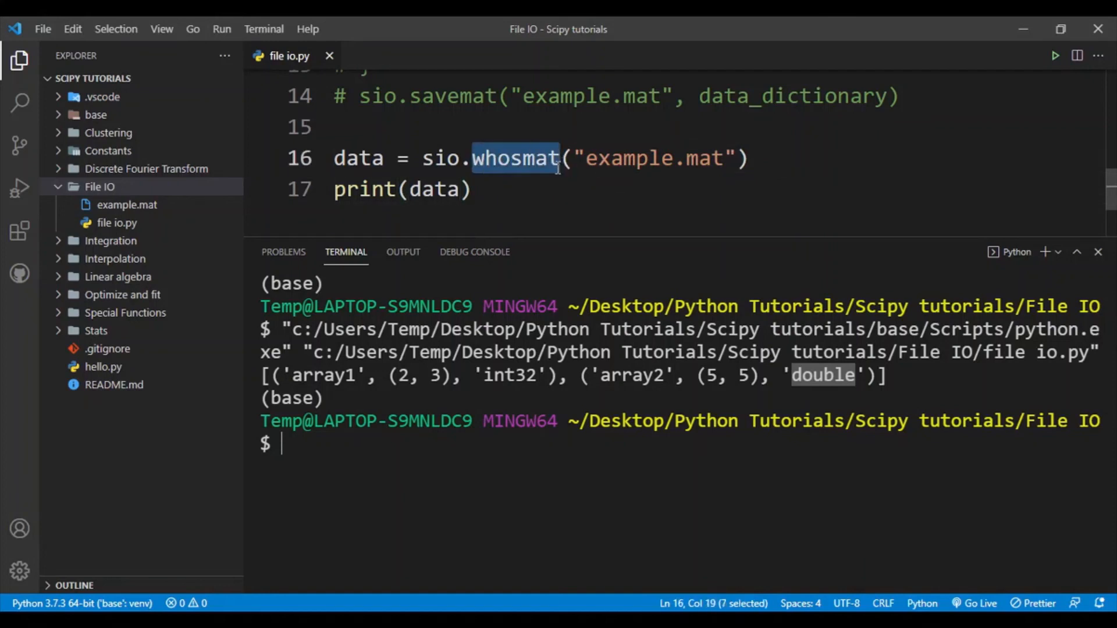
pyautogui.moveTo(744, 188)
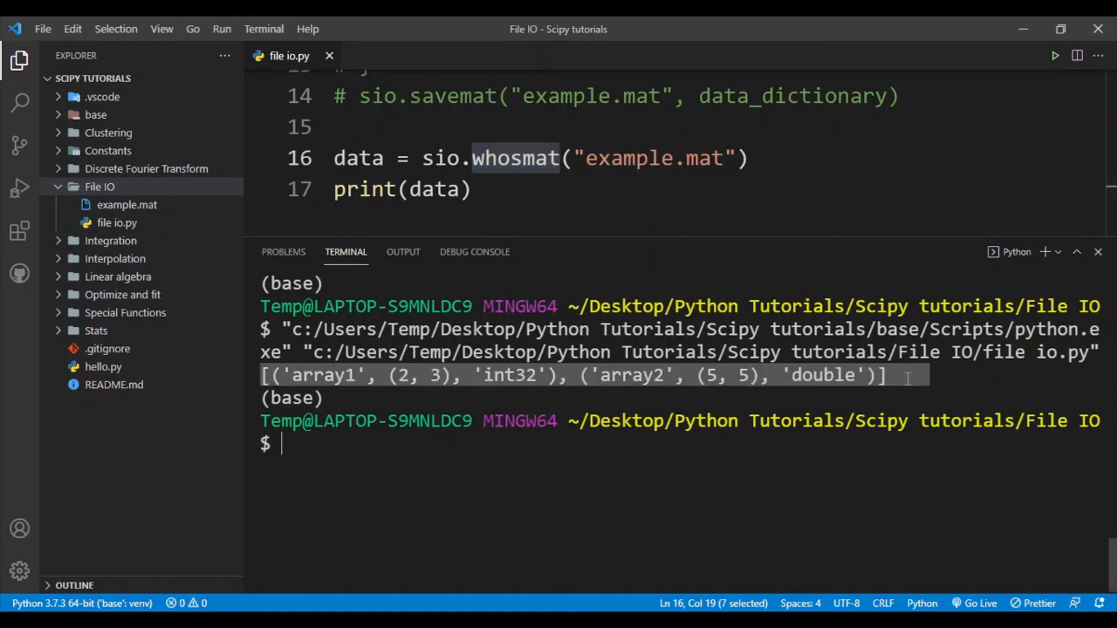
pyautogui.doubleClick(726, 376)
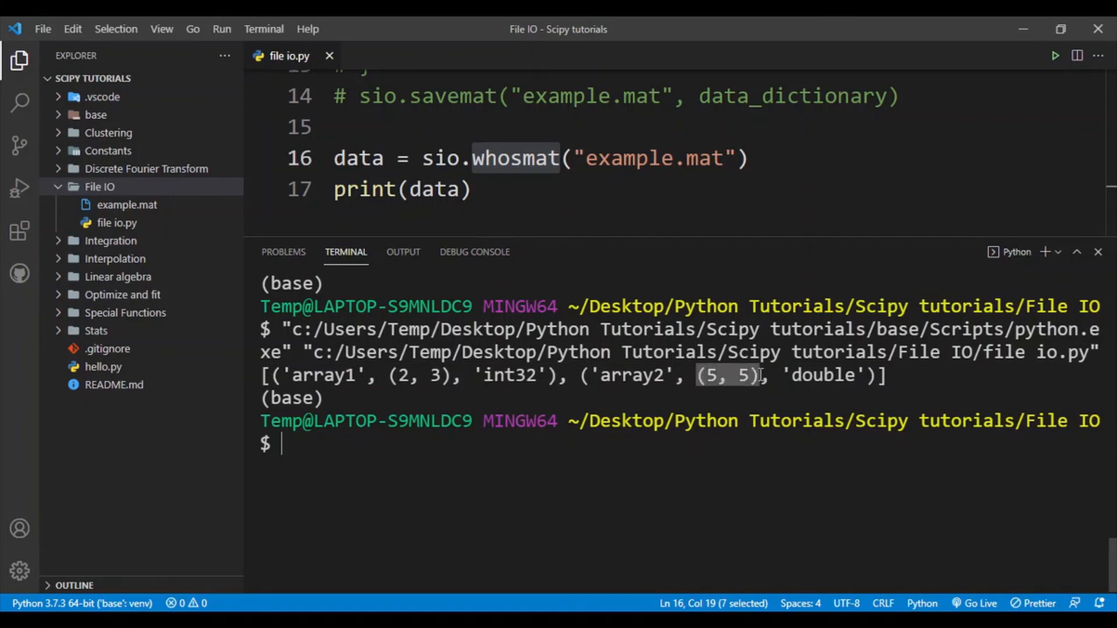